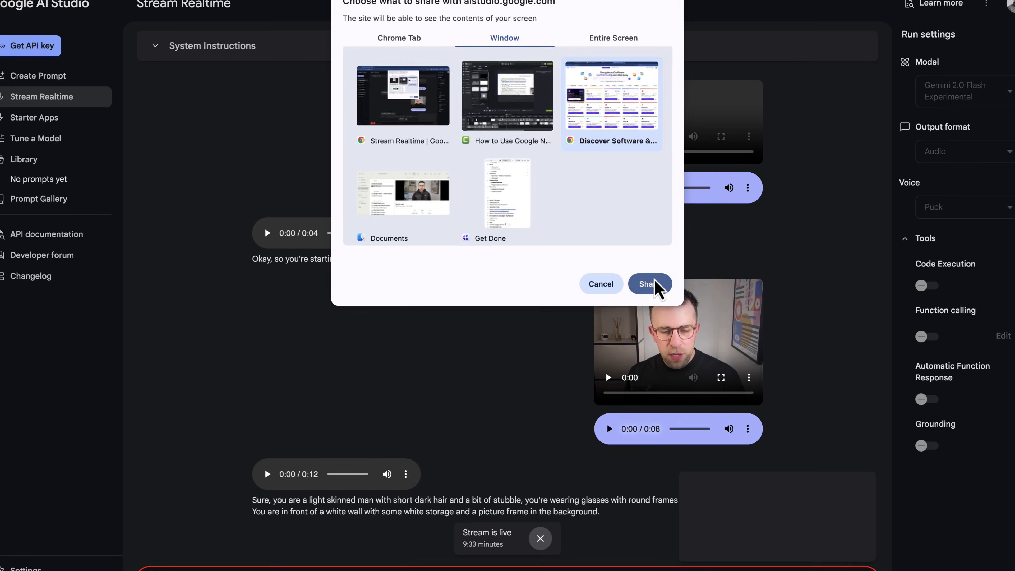
# Share the software directory window and search it for 'shared inbox software' under email apps.
pyautogui.click(650, 283)
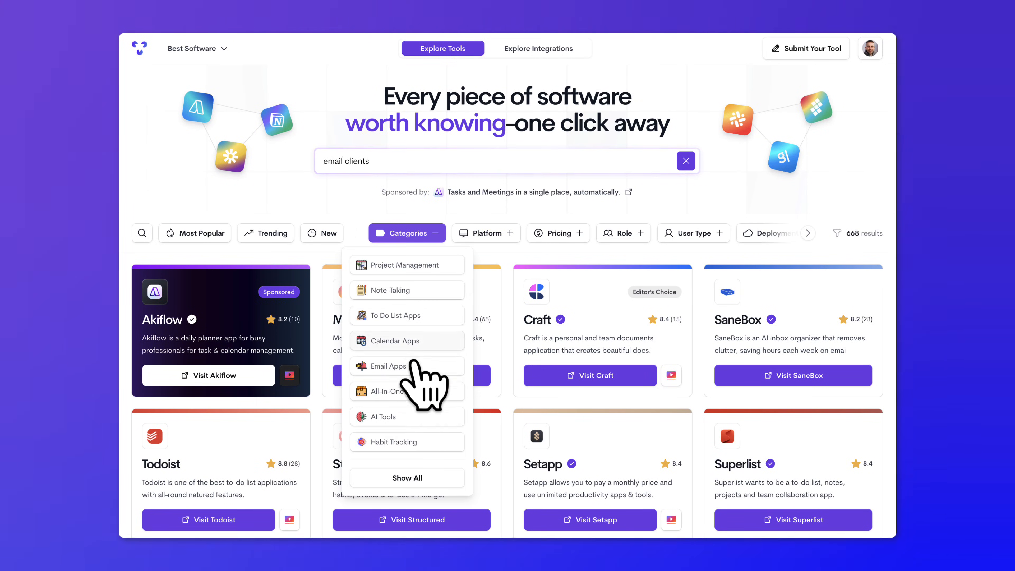
pyautogui.click(390, 366)
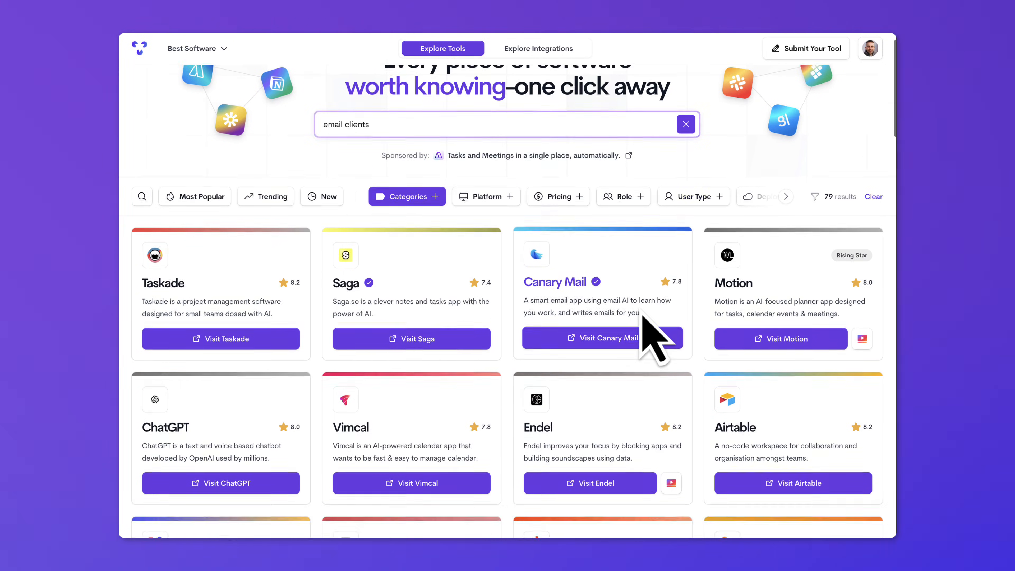
pyautogui.write('shared inbox software')
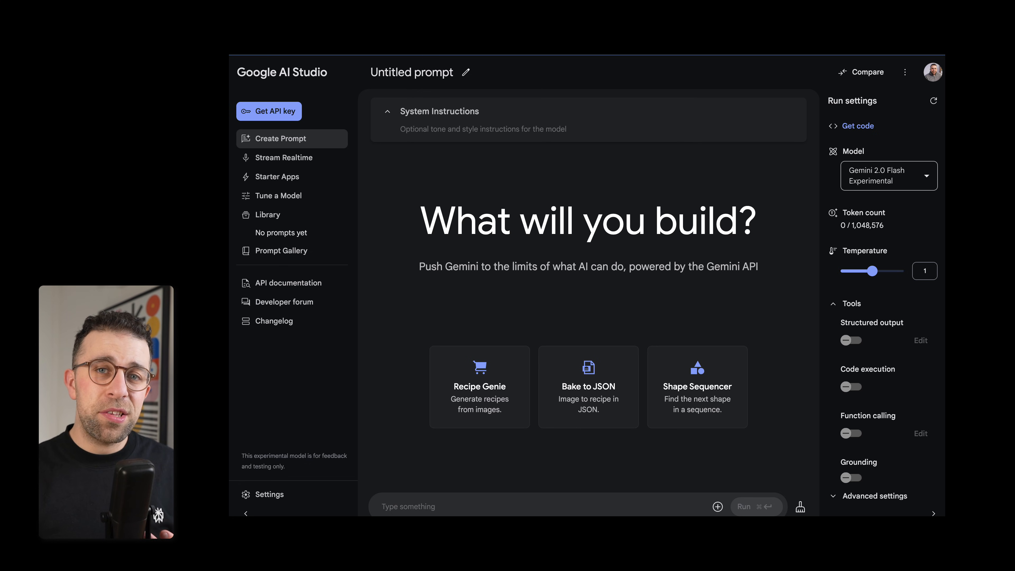
# Start a Stream Realtime voice session with Gemini and add the webcam as the video source.
pyautogui.click(285, 158)
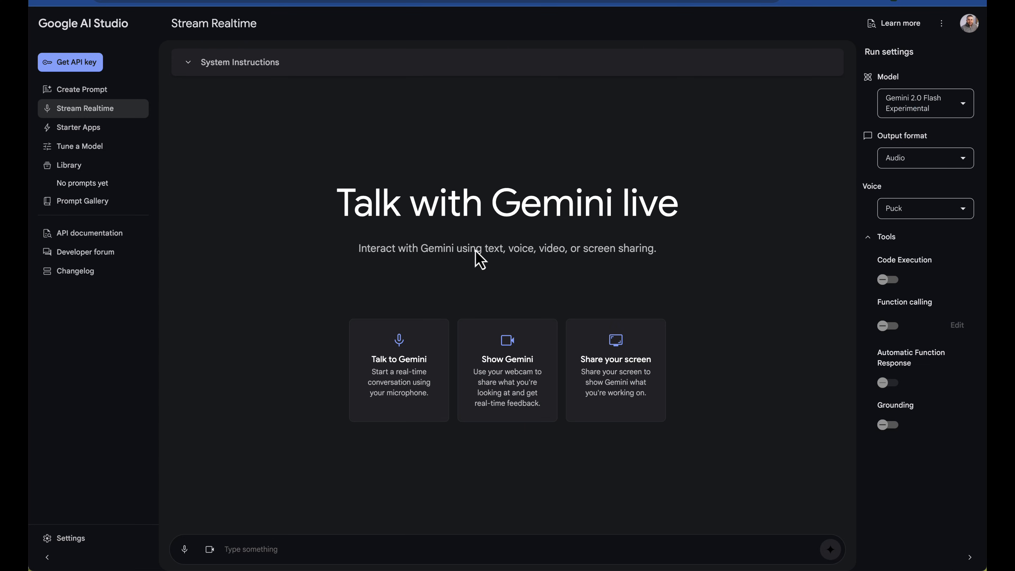
pyautogui.moveTo(427, 347)
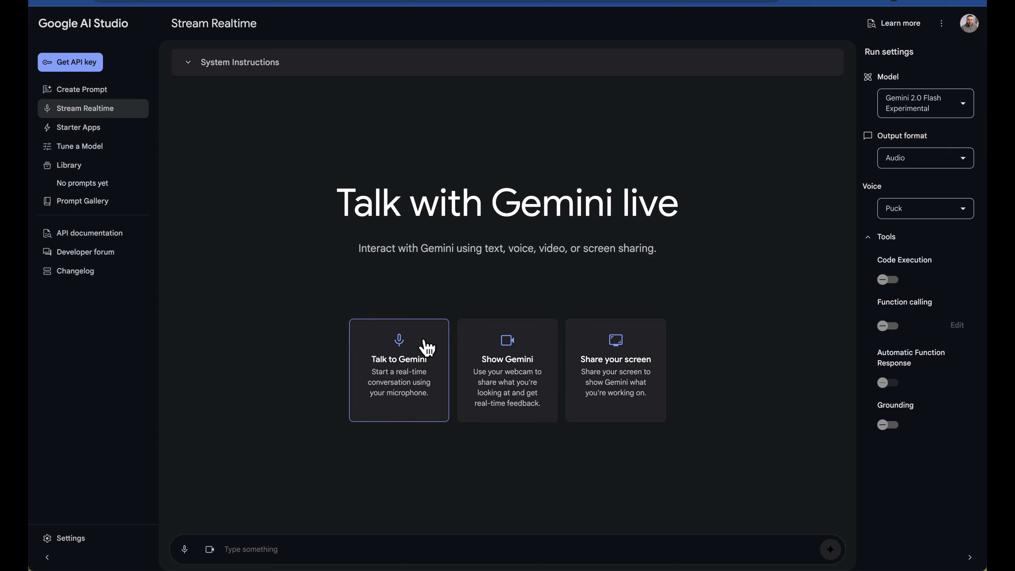
pyautogui.click(185, 549)
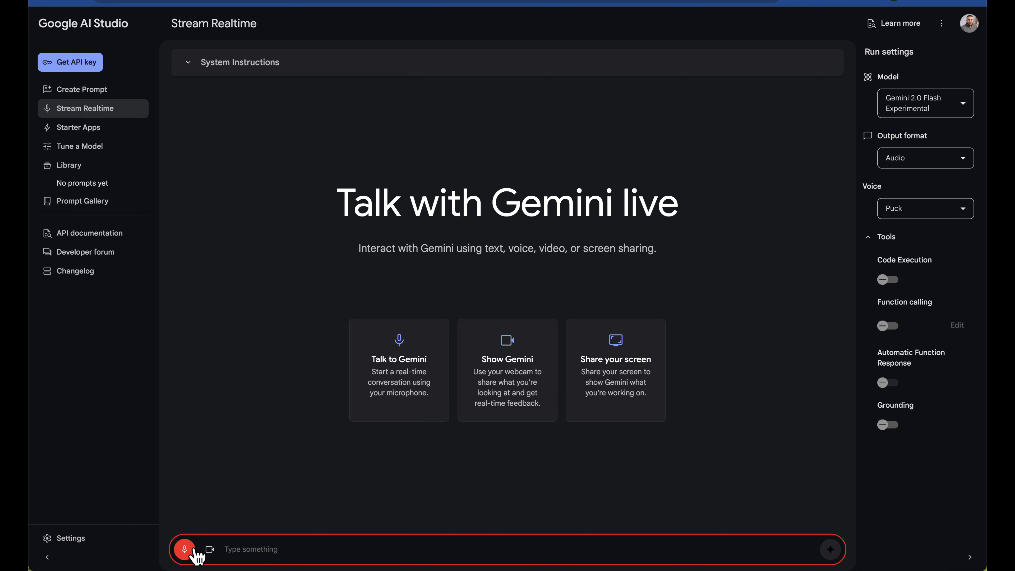
pyautogui.click(209, 549)
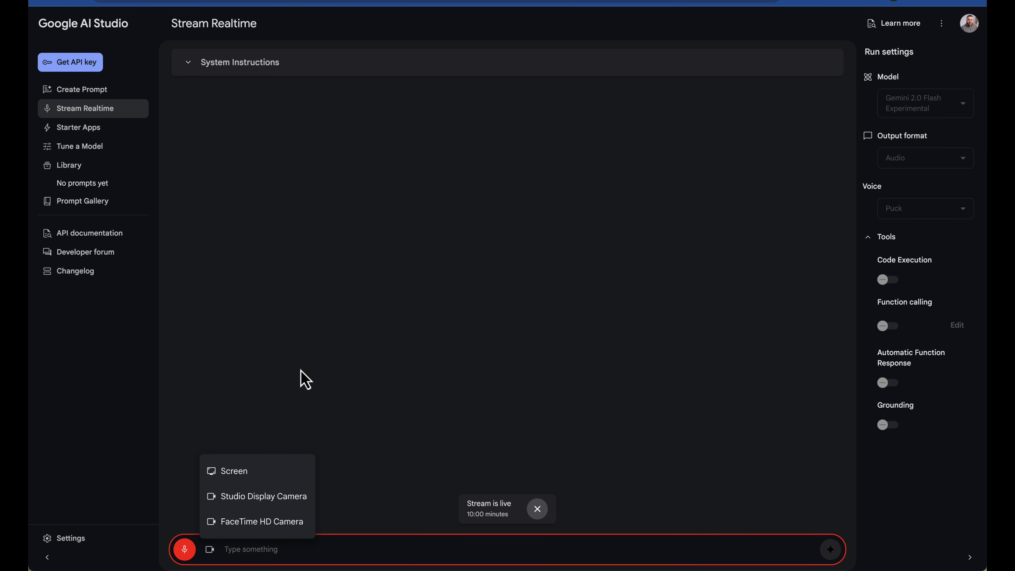
pyautogui.click(261, 521)
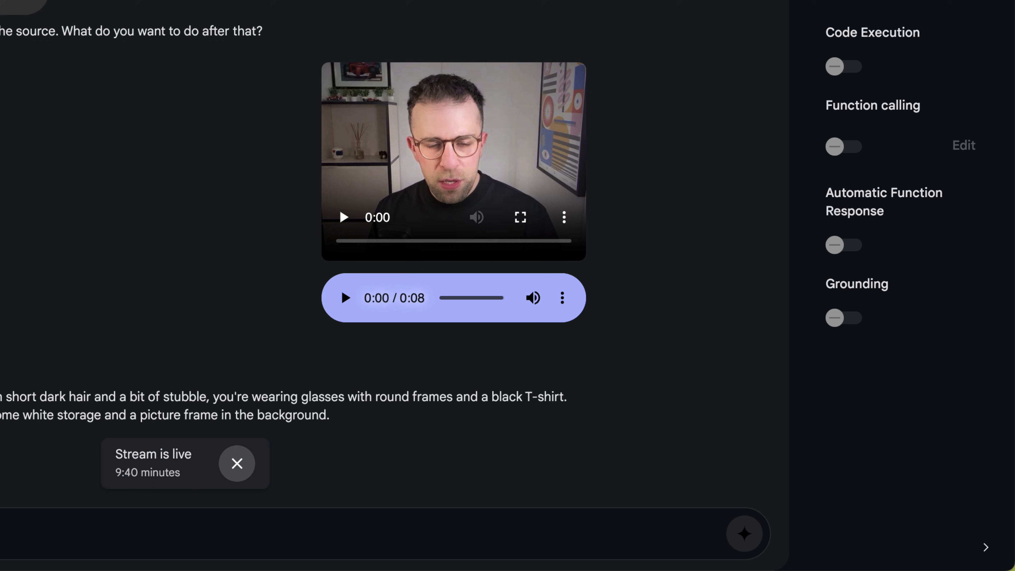
# Replace the camera feed by sharing the Discover Software browser window into the stream.
pyautogui.click(229, 551)
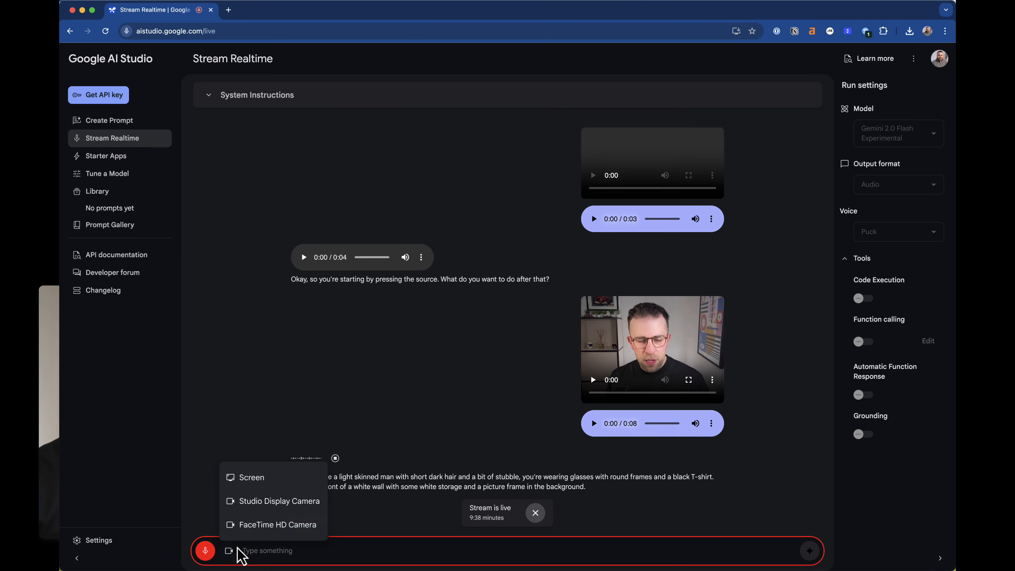
pyautogui.click(248, 477)
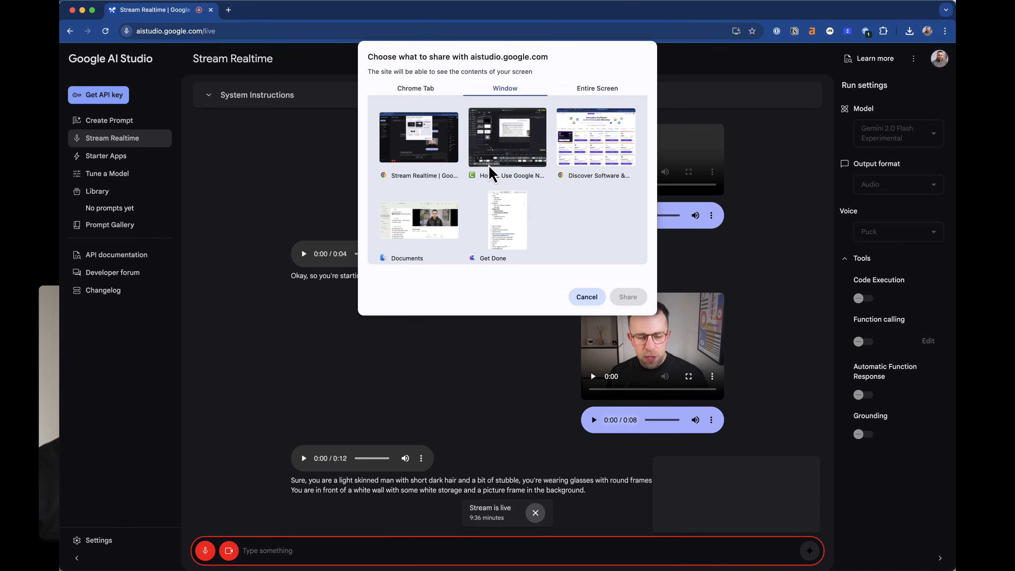
pyautogui.click(595, 136)
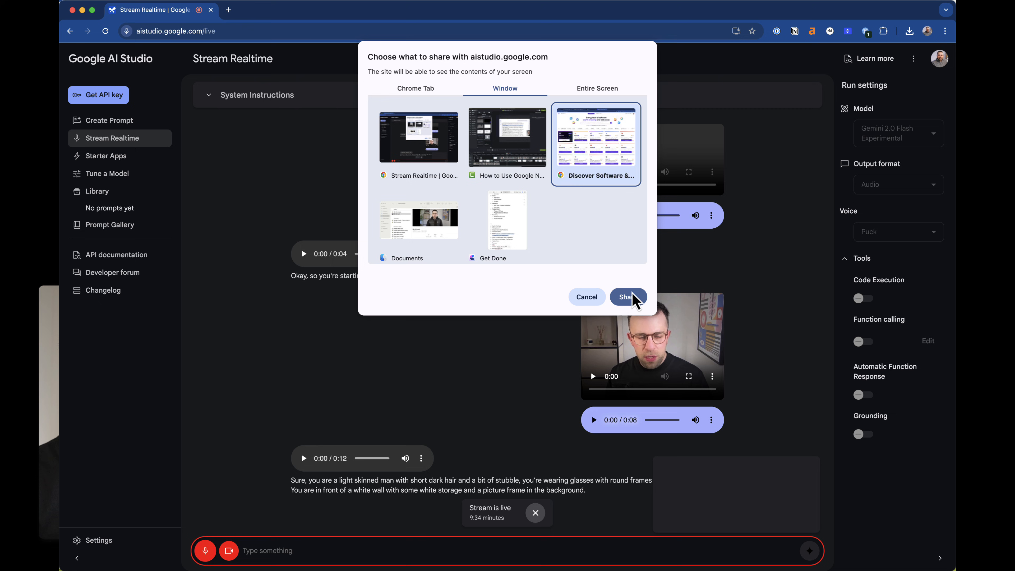
pyautogui.click(627, 297)
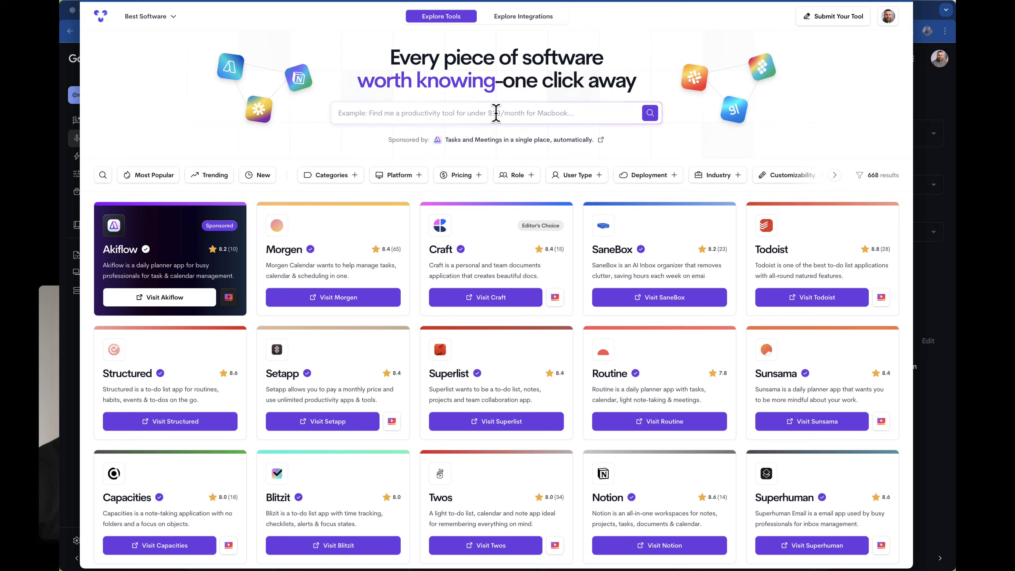
# Search Tool Finder for 'email clients' and browse the 27 matching results.
pyautogui.click(479, 113)
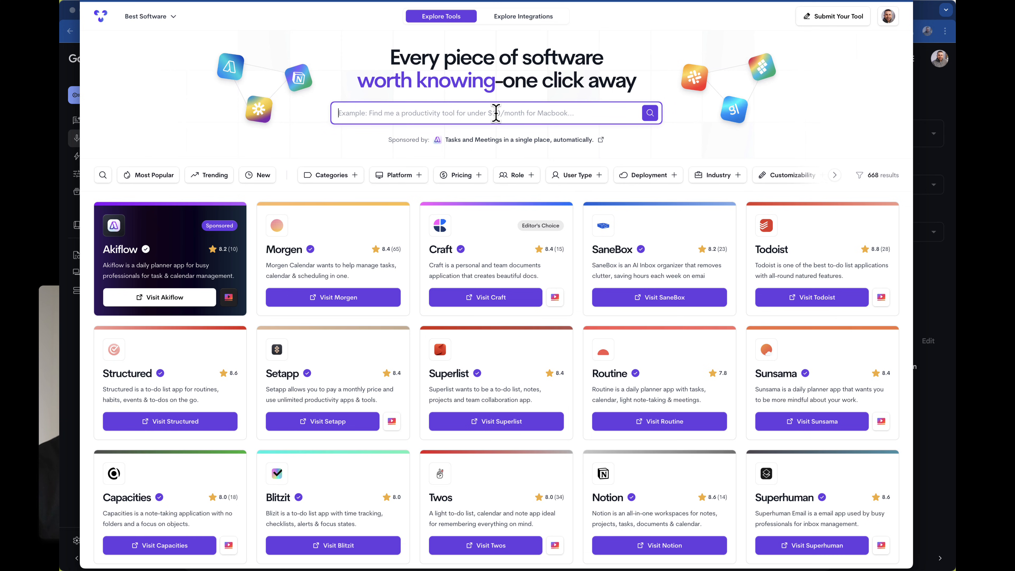
pyautogui.write('email cli')
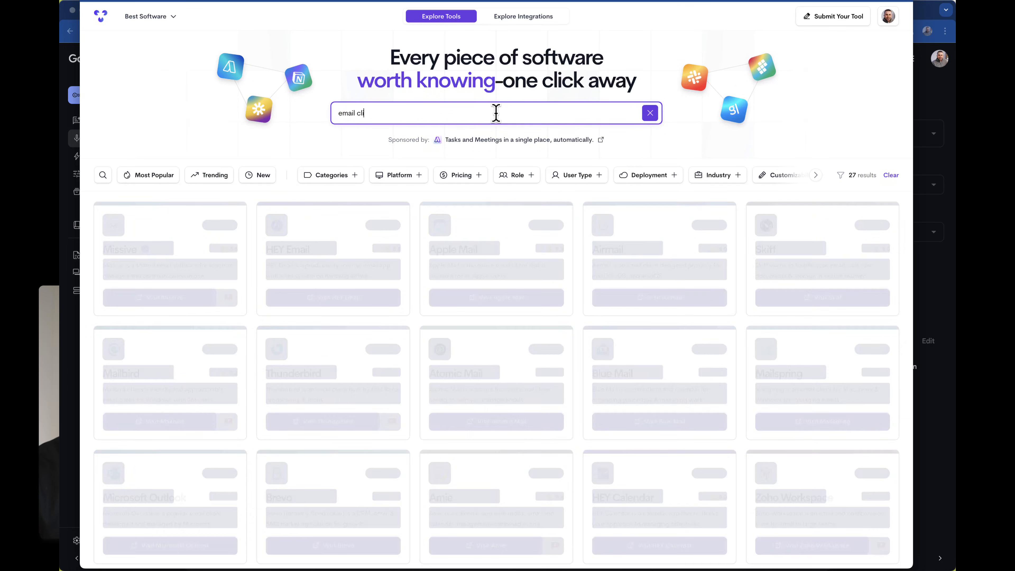
pyautogui.write('ents')
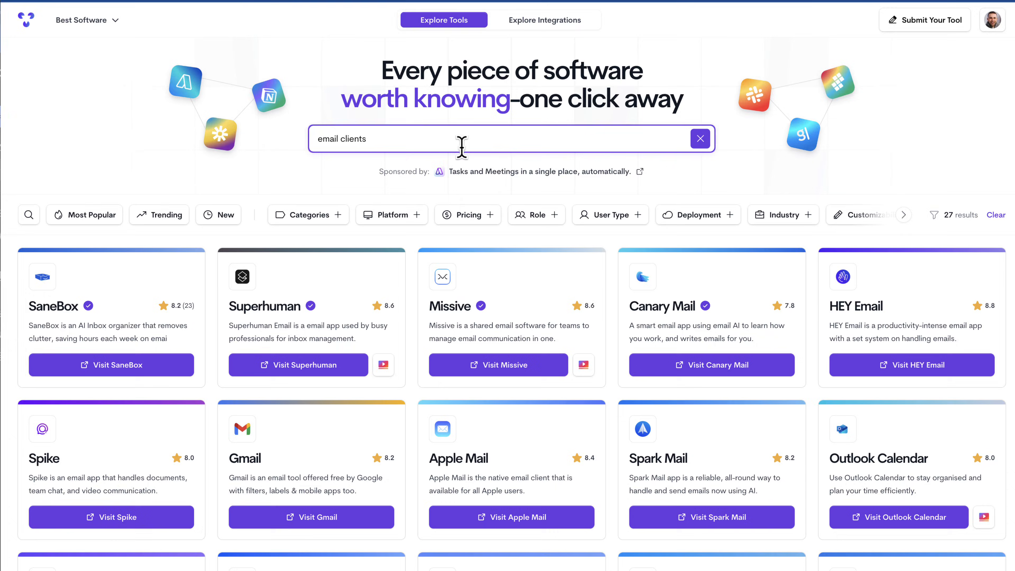
pyautogui.scroll(-3)
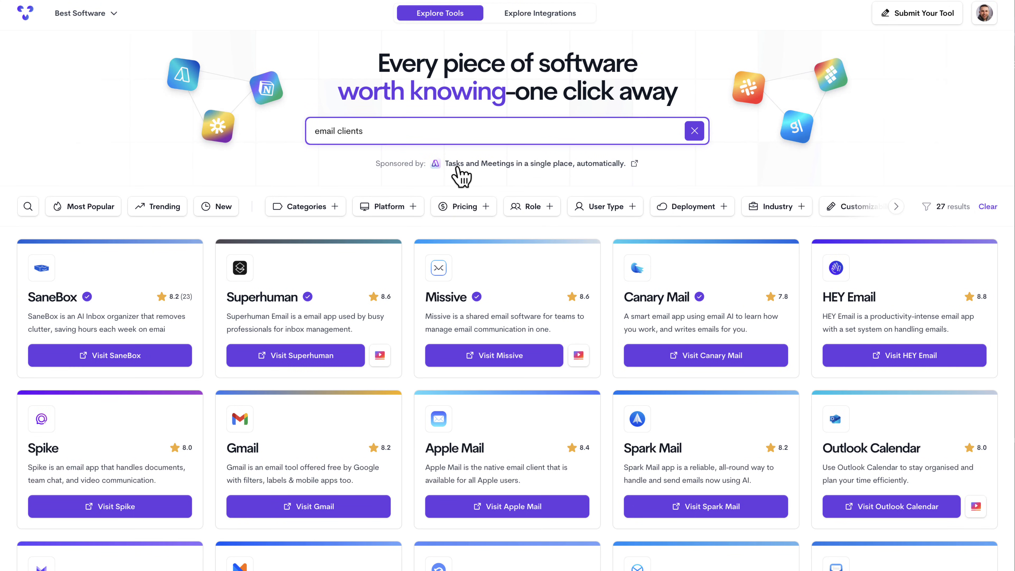
pyautogui.moveTo(1004, 155)
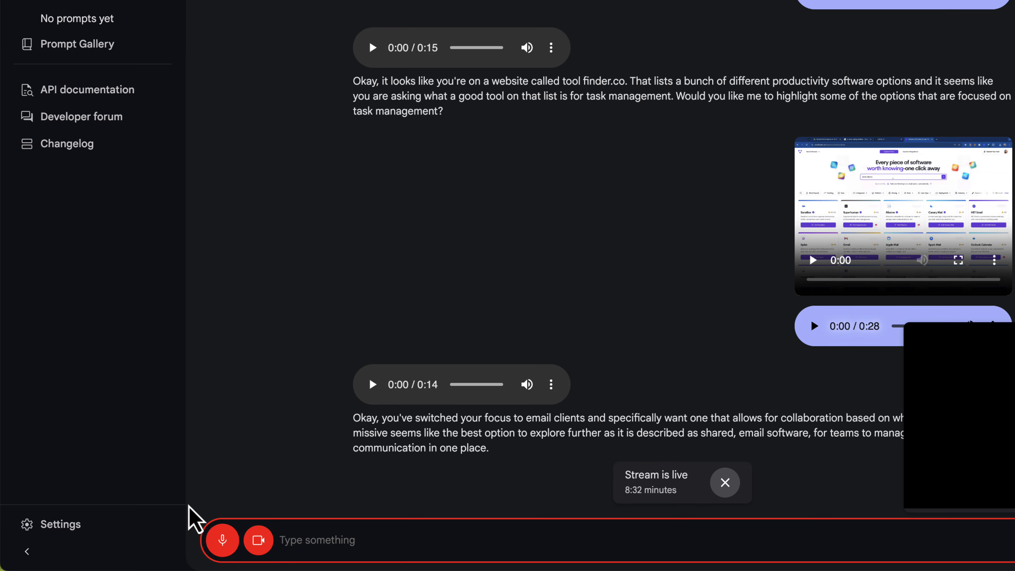
# Stop sharing the directory window and toggle the microphone in the live stream.
pyautogui.click(257, 540)
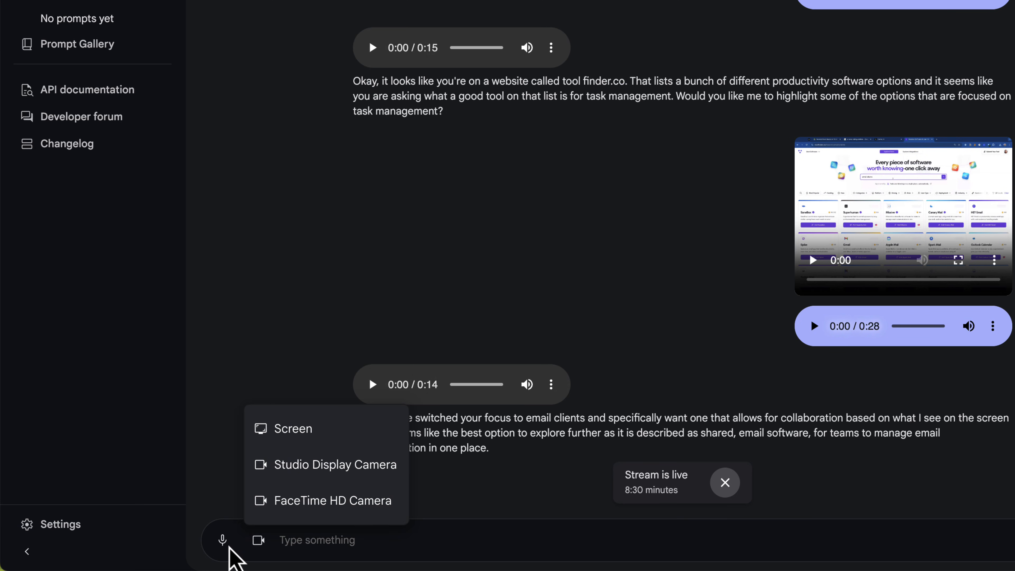
pyautogui.click(222, 540)
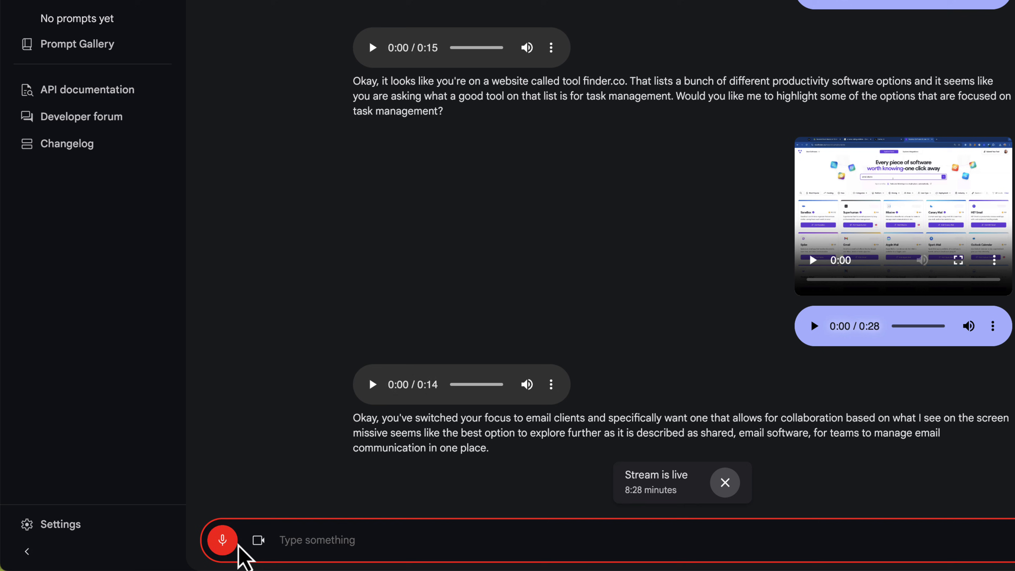
pyautogui.click(258, 540)
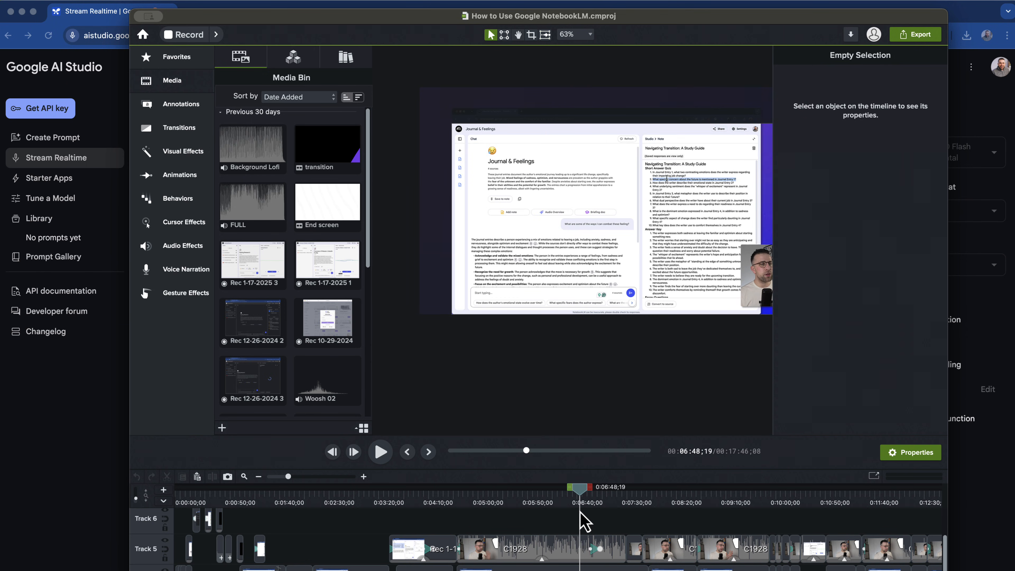
pyautogui.click(407, 452)
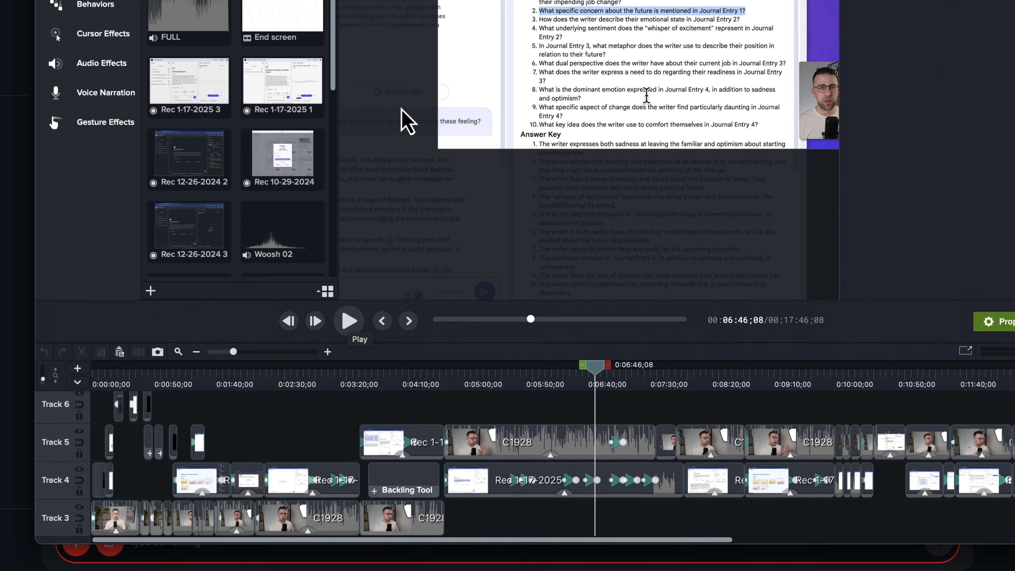
pyautogui.scroll(-3)
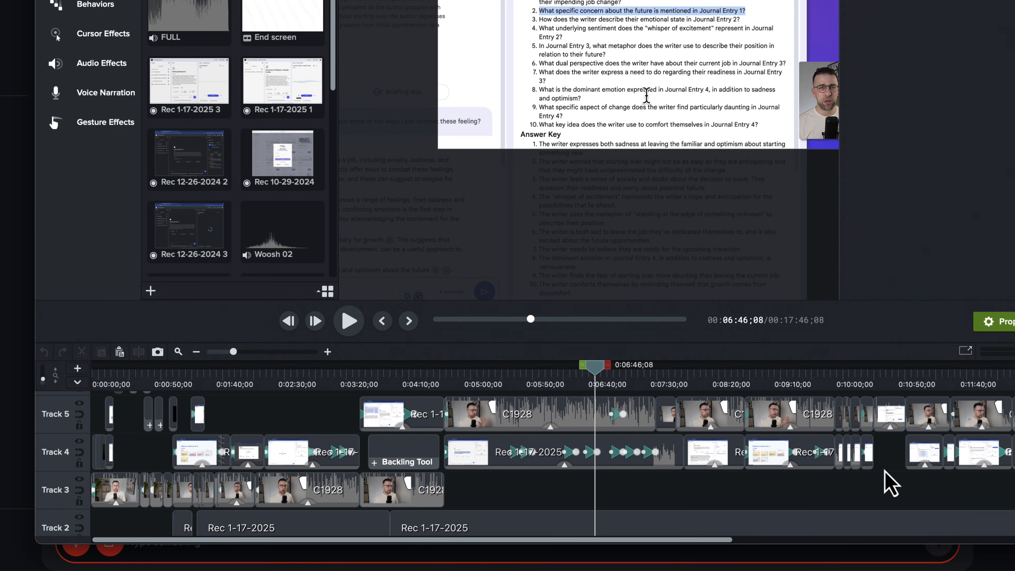
pyautogui.scroll(-3)
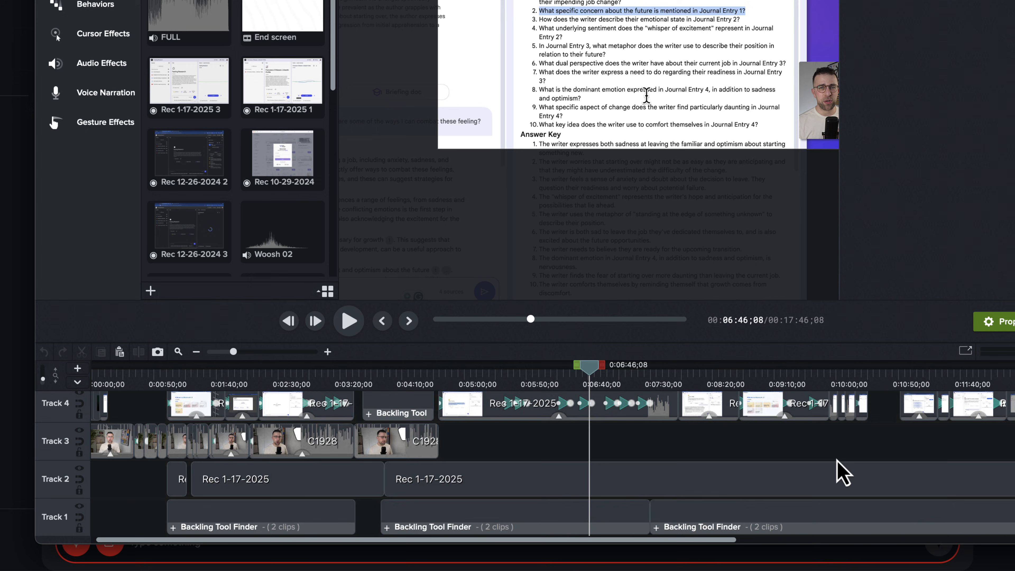
pyautogui.scroll(-3)
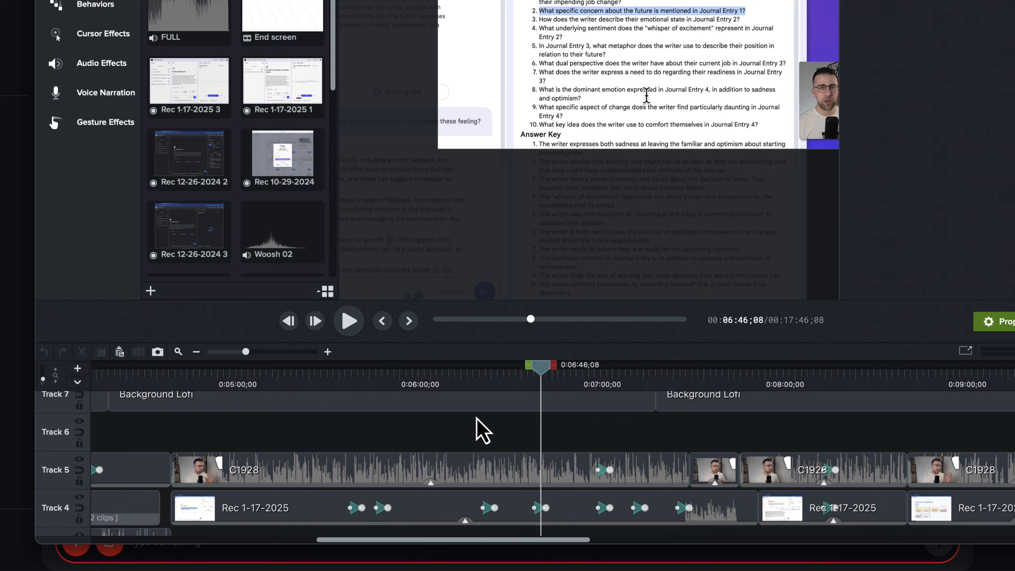
pyautogui.scroll(-3)
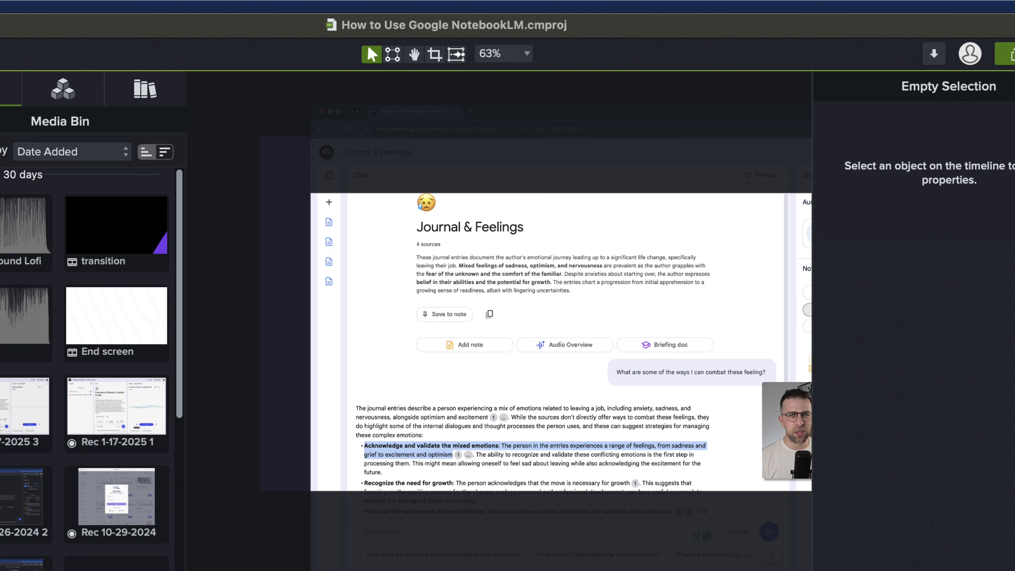
# Hide the Camtasia editor to bring back the Stream Realtime chat.
pyautogui.click(20, 83)
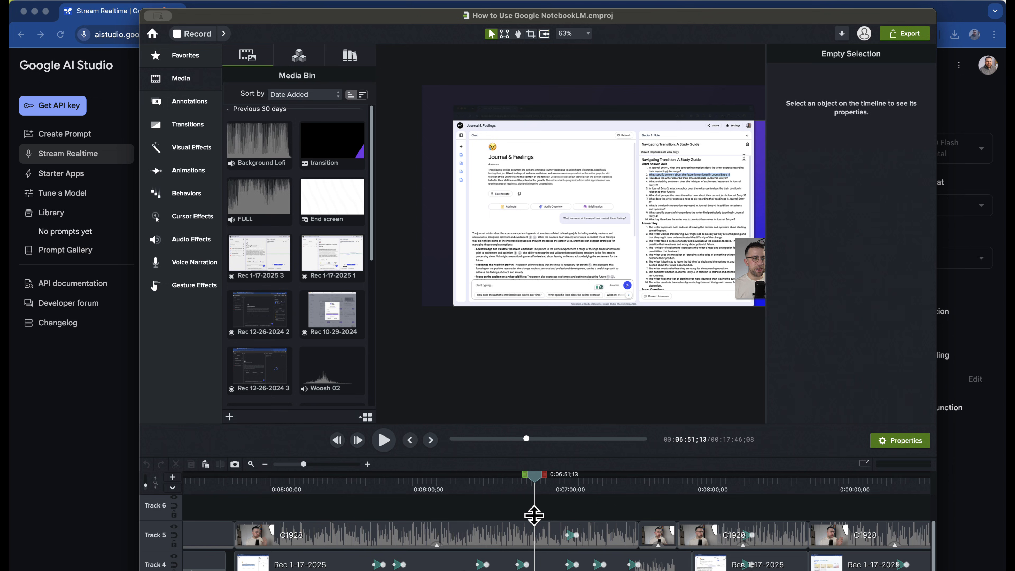
pyautogui.moveTo(583, 340)
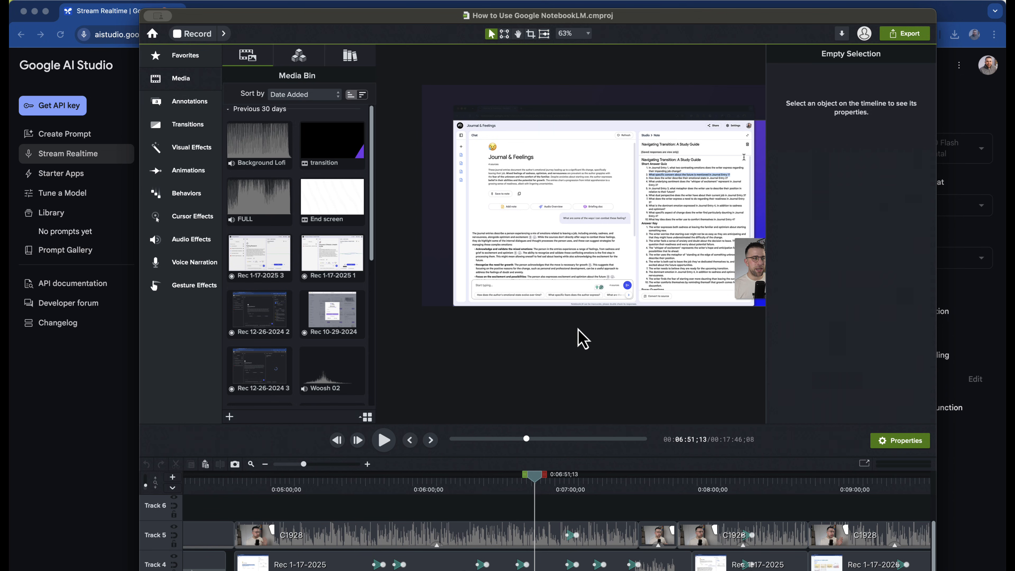
pyautogui.moveTo(797, 100)
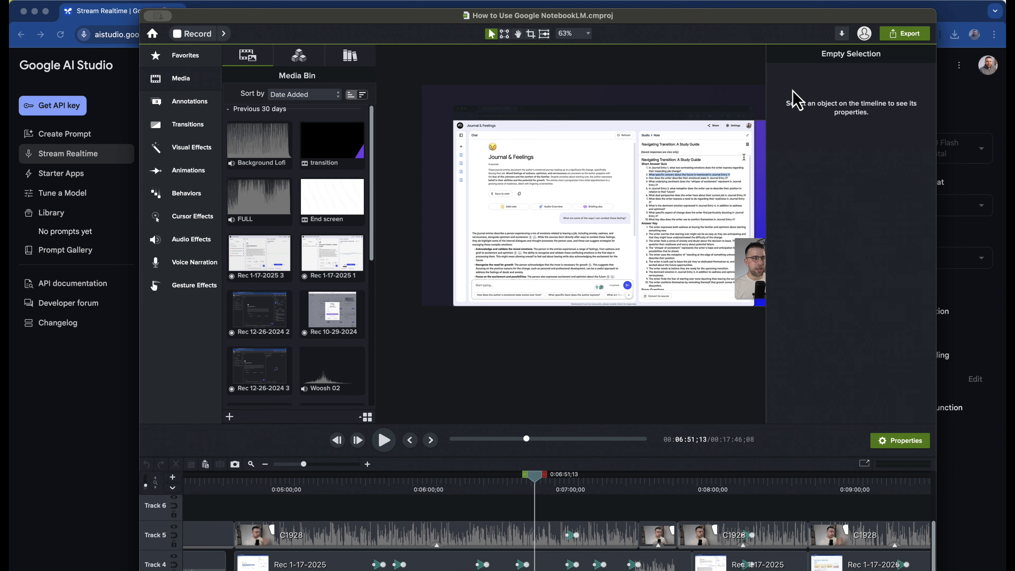
pyautogui.moveTo(564, 332)
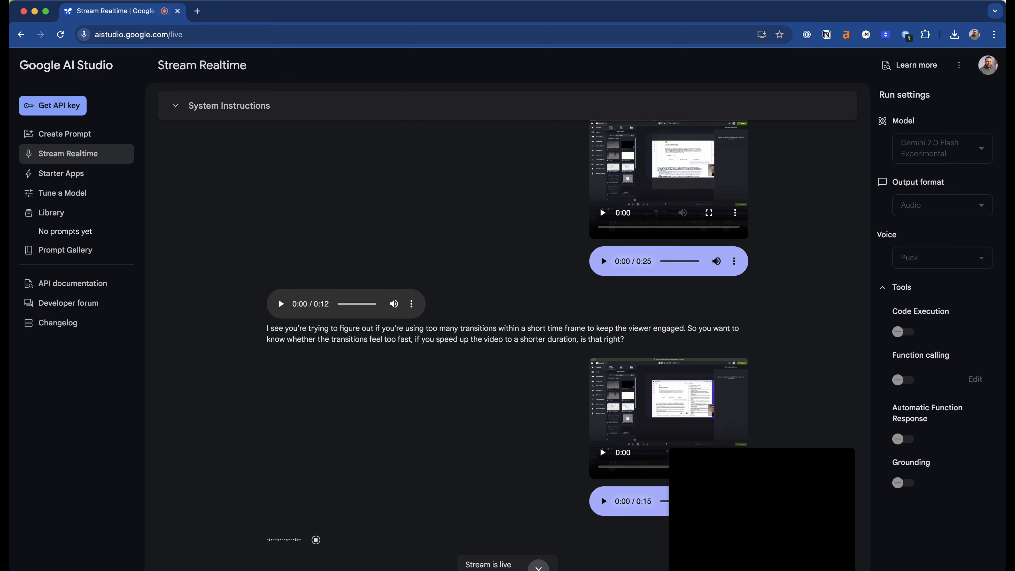
# Scroll the Get Done Tool Finder board through its Templates and Whenever task sections.
pyautogui.scroll(-3)
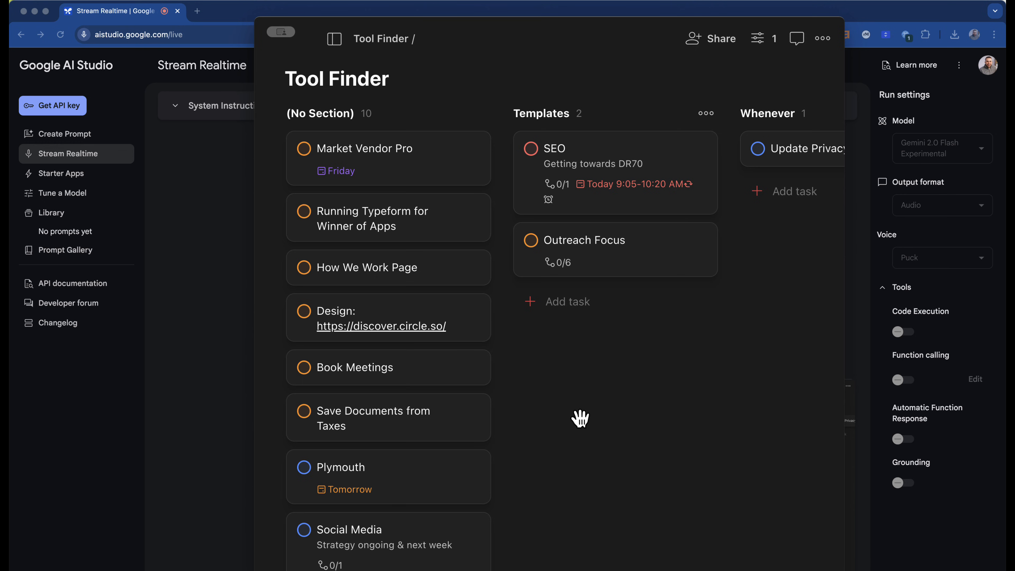
pyautogui.moveTo(571, 408)
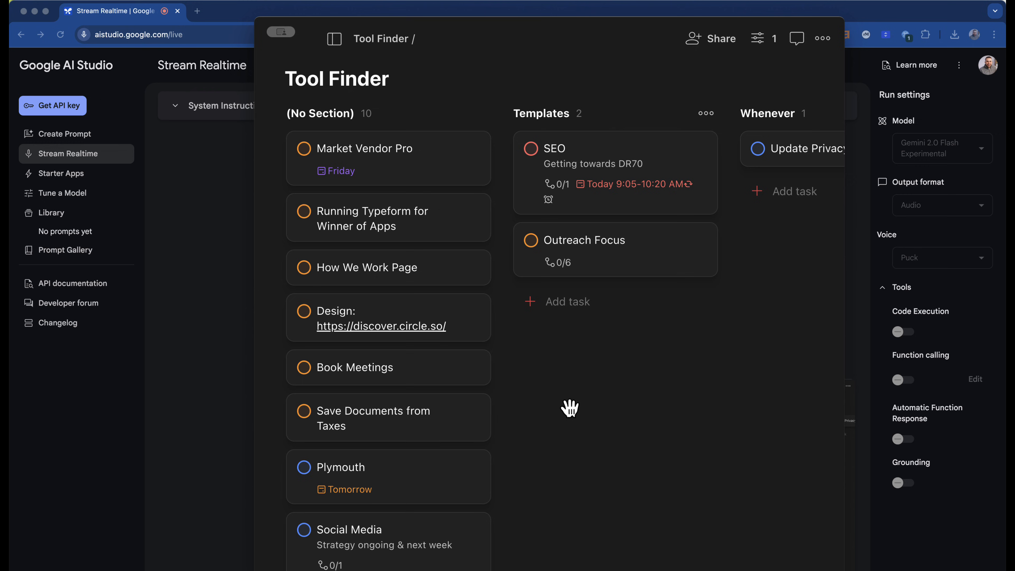
pyautogui.moveTo(546, 408)
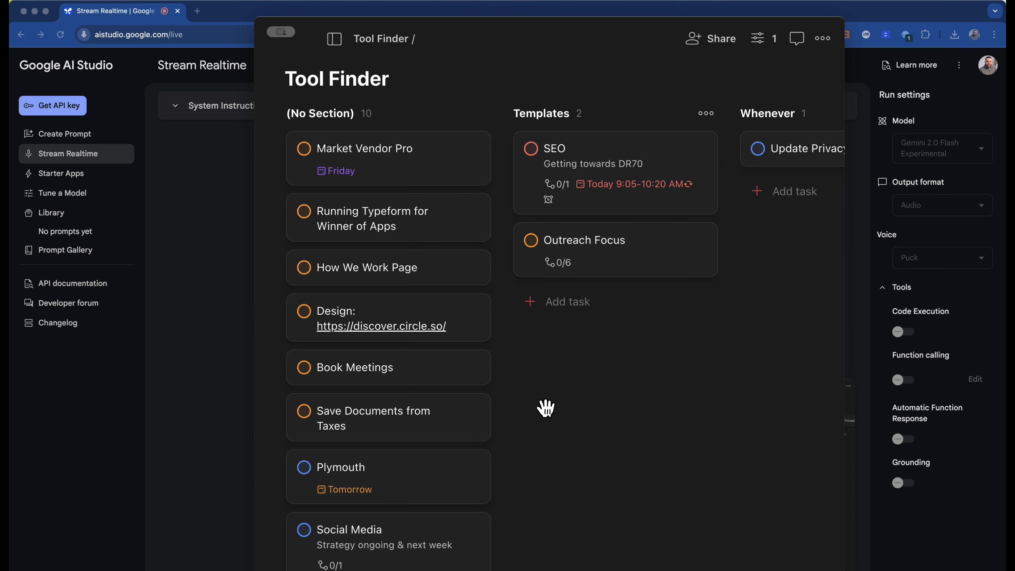
pyautogui.moveTo(546, 389)
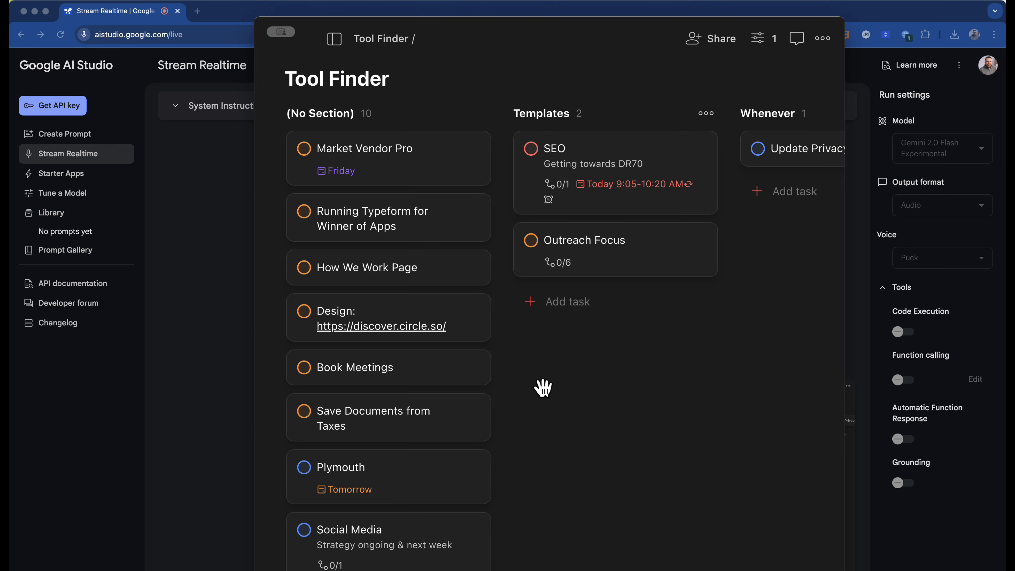
pyautogui.moveTo(539, 343)
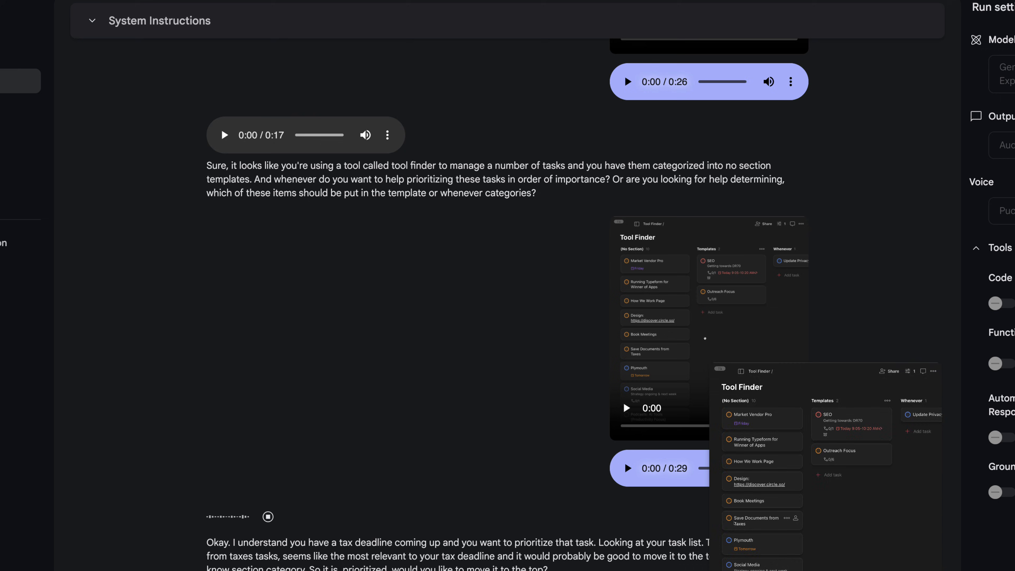
# Scroll the Stream Realtime conversation to Gemini's advice on the Save Documents from Taxes task.
pyautogui.scroll(-3)
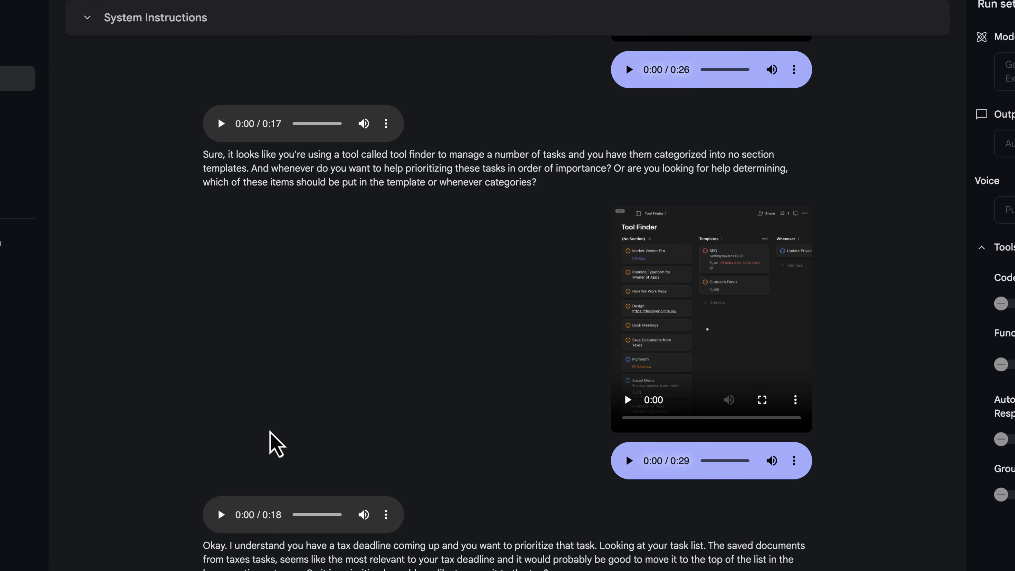
pyautogui.moveTo(318, 342)
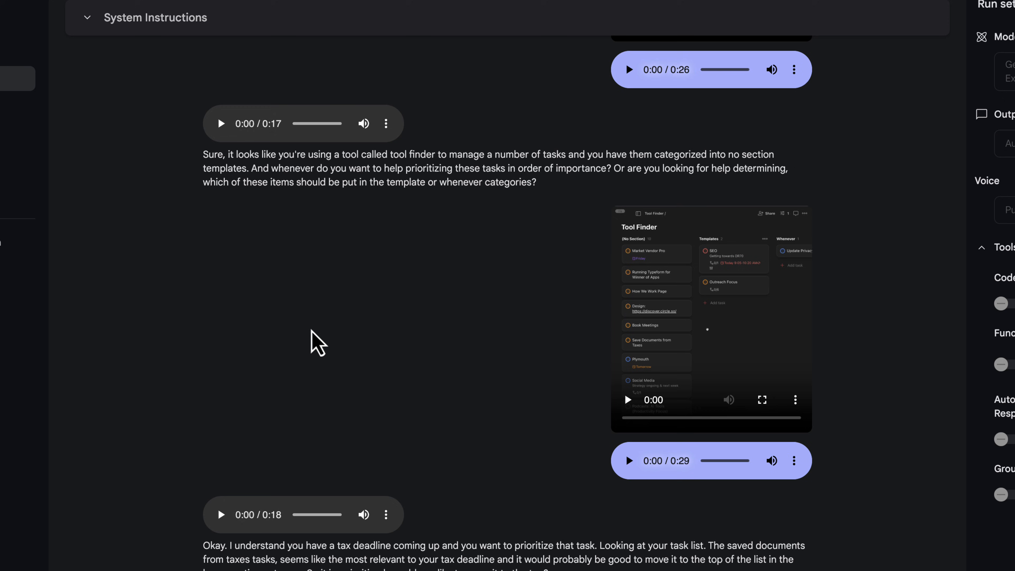
pyautogui.moveTo(473, 283)
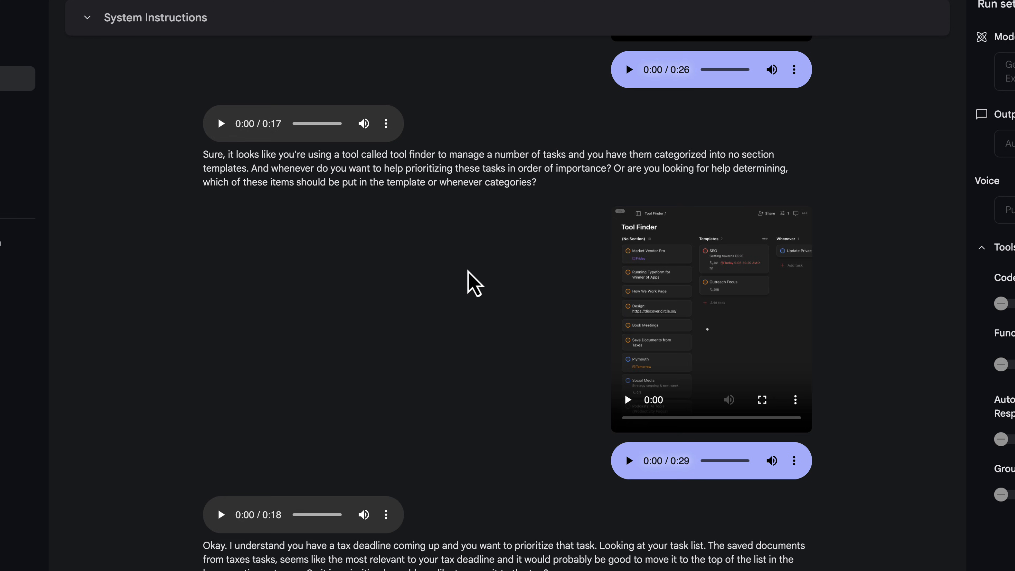
pyautogui.moveTo(245, 159)
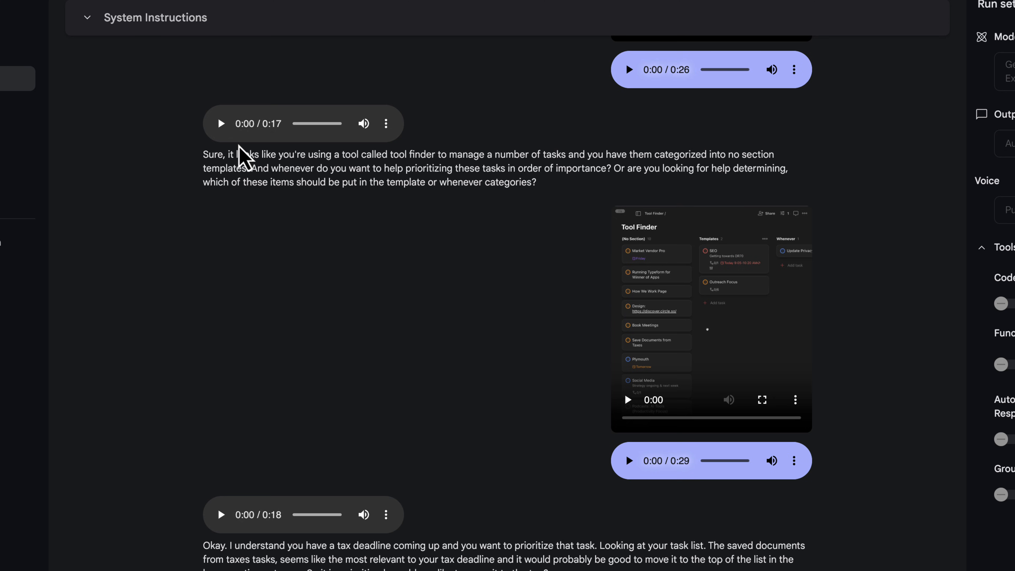
pyautogui.moveTo(227, 142)
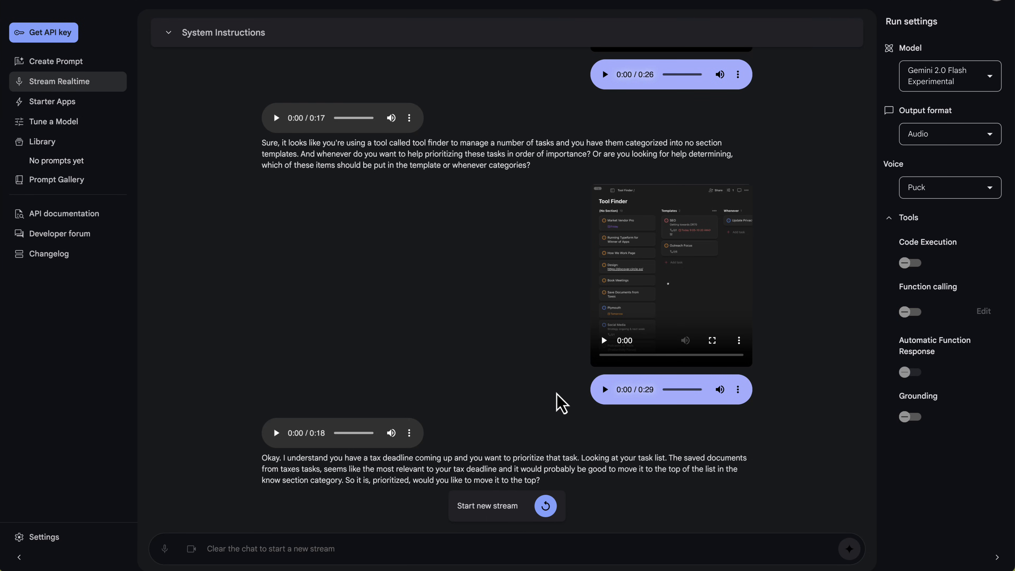
pyautogui.moveTo(544, 361)
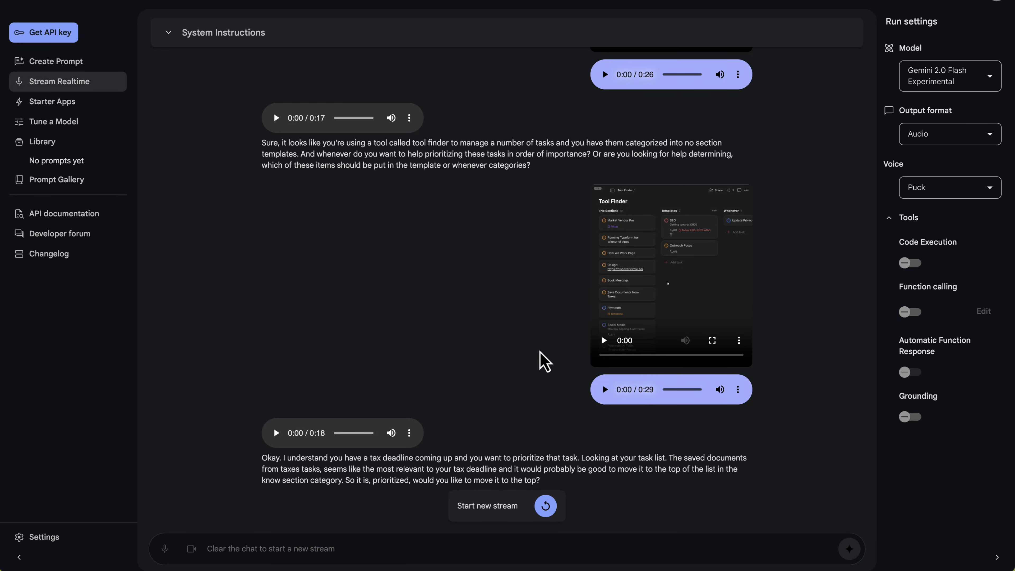
pyautogui.moveTo(514, 257)
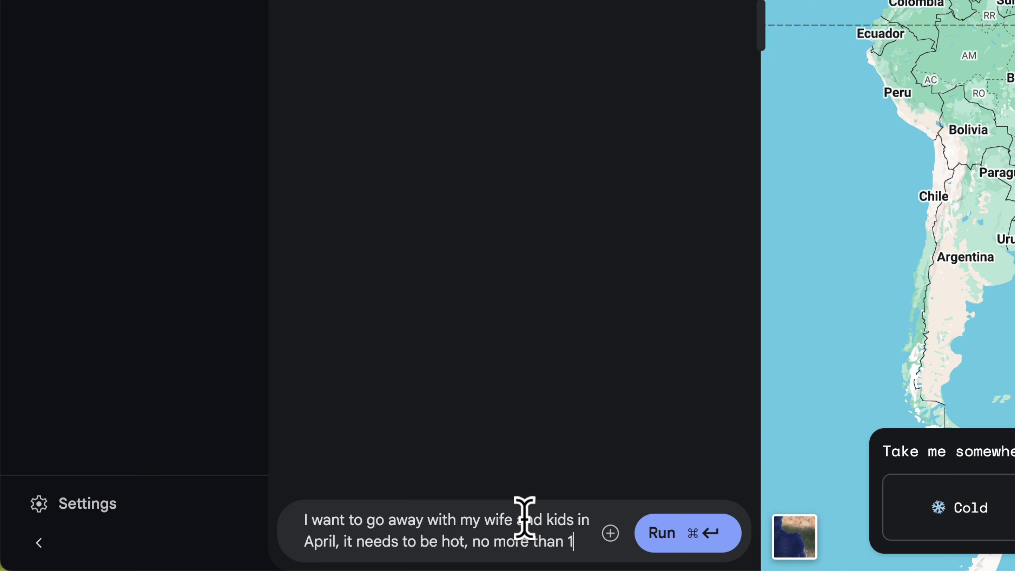
# Leave the Faro, Portugal map recommendation and go back to the starter apps gallery.
pyautogui.click(661, 533)
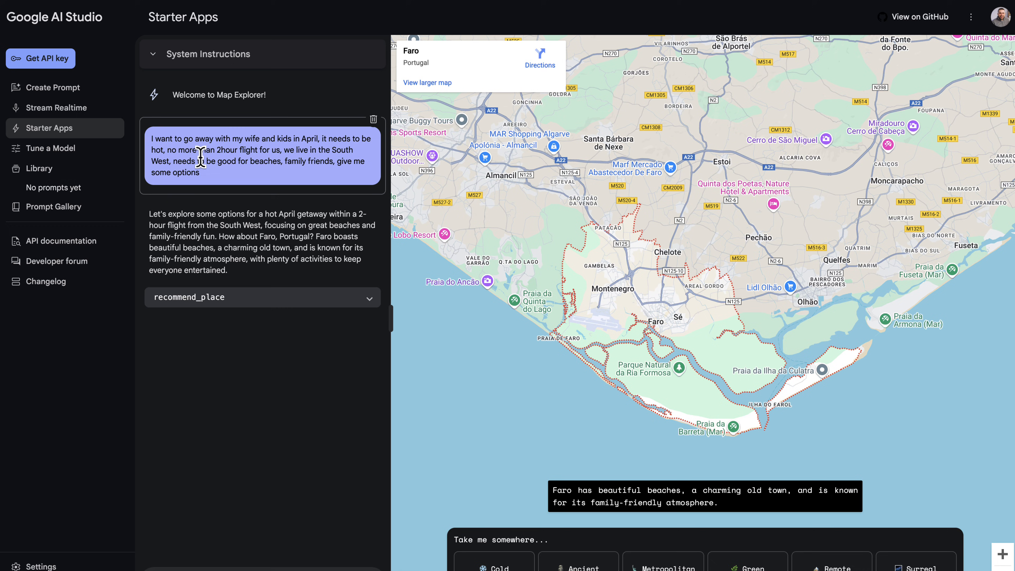
pyautogui.moveTo(377, 127)
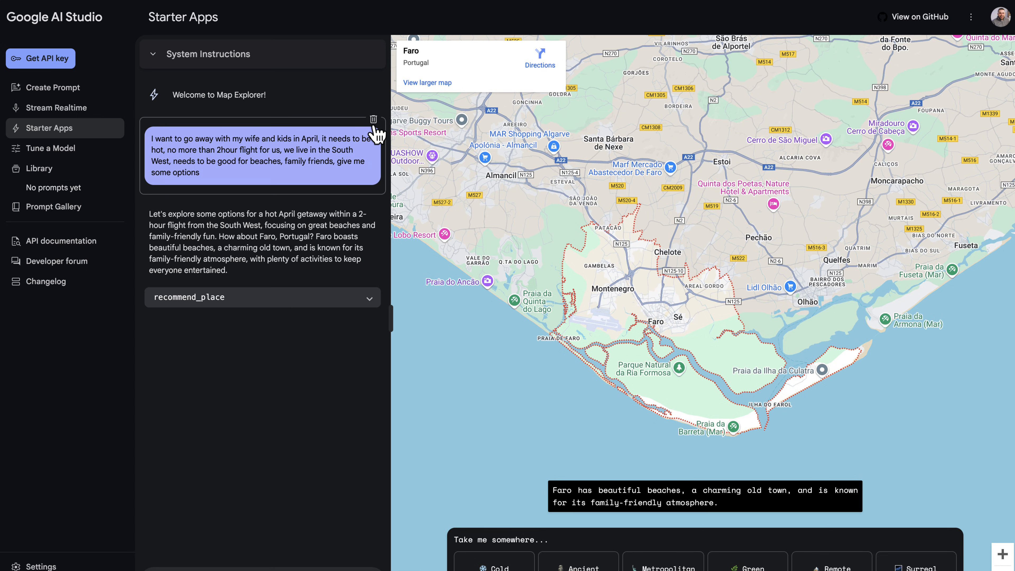
pyautogui.moveTo(656, 304)
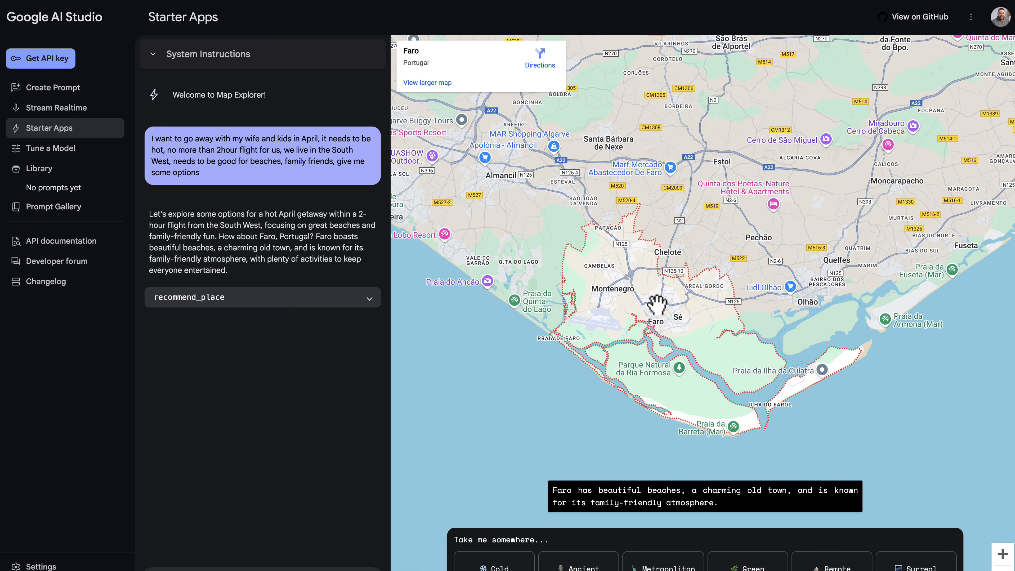
pyautogui.moveTo(659, 502)
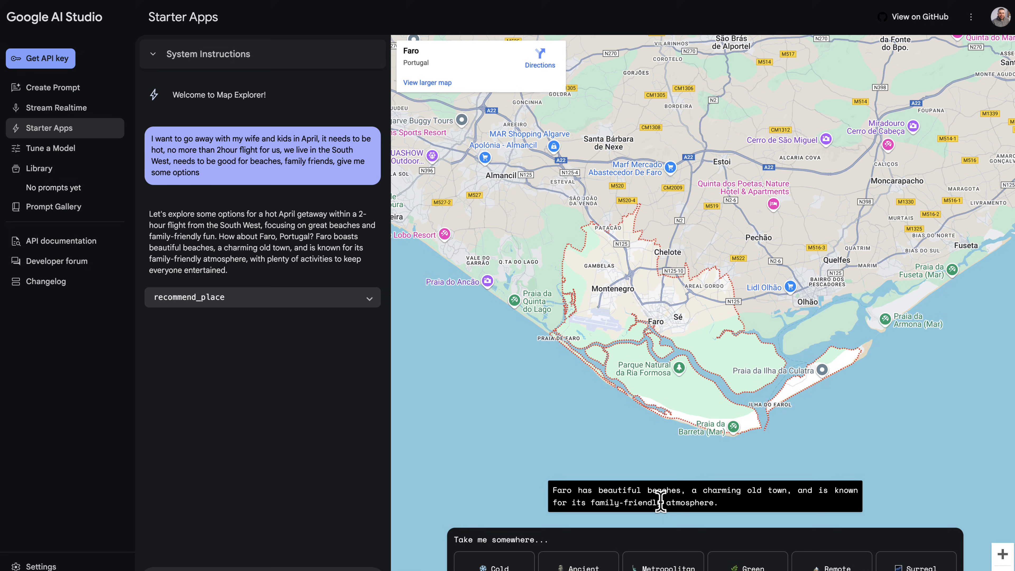
pyautogui.moveTo(654, 504)
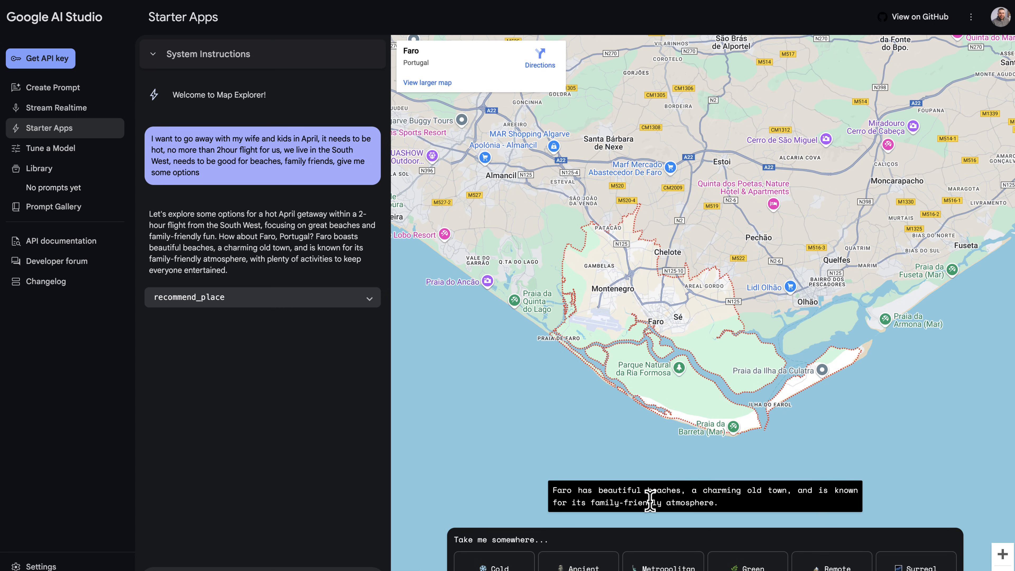
pyautogui.moveTo(730, 493)
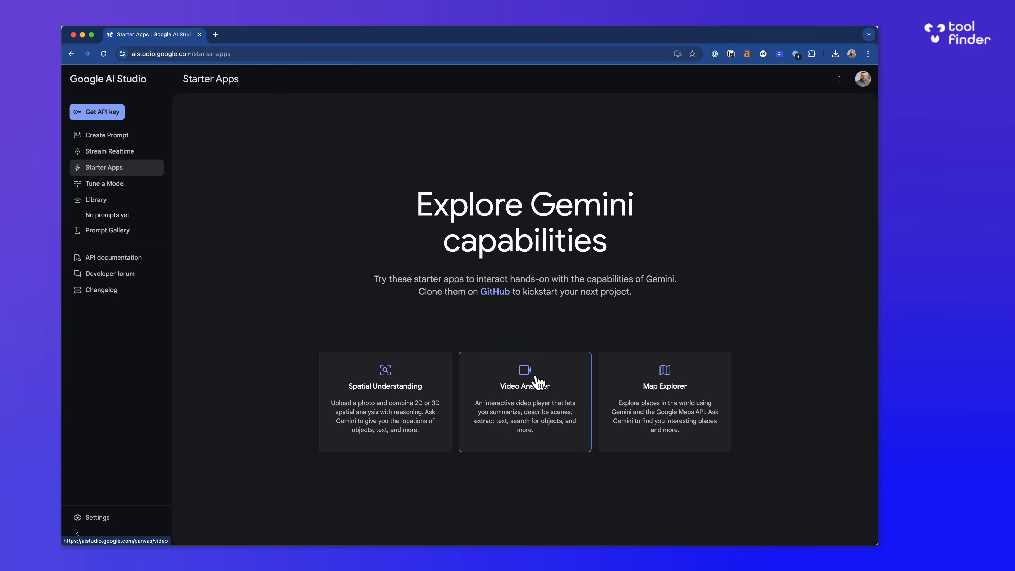
# Launch Video Analyzer and load SB-01.mp4 from My Drive by searching 'sb'.
pyautogui.click(525, 402)
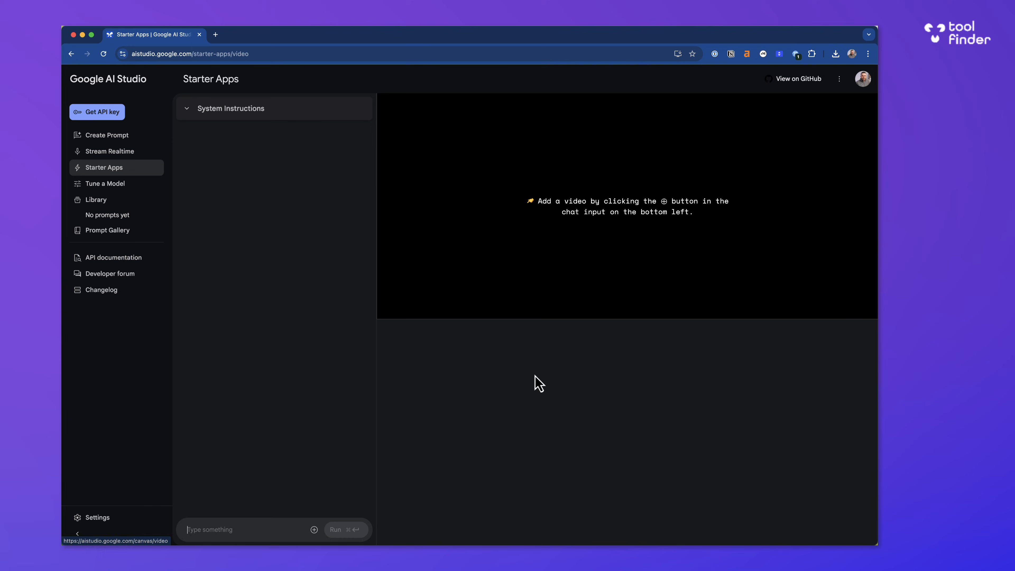
pyautogui.moveTo(306, 160)
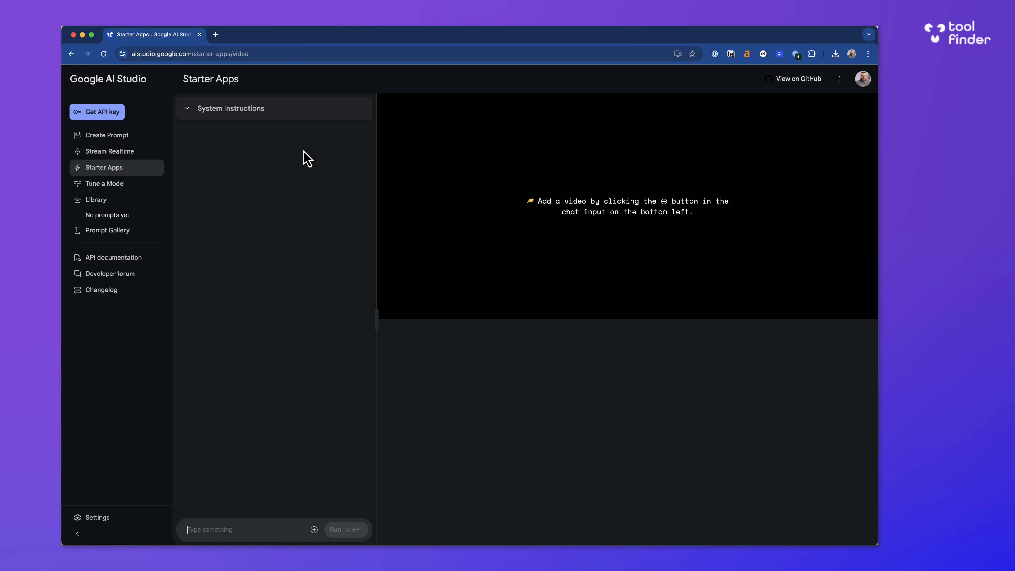
pyautogui.click(315, 530)
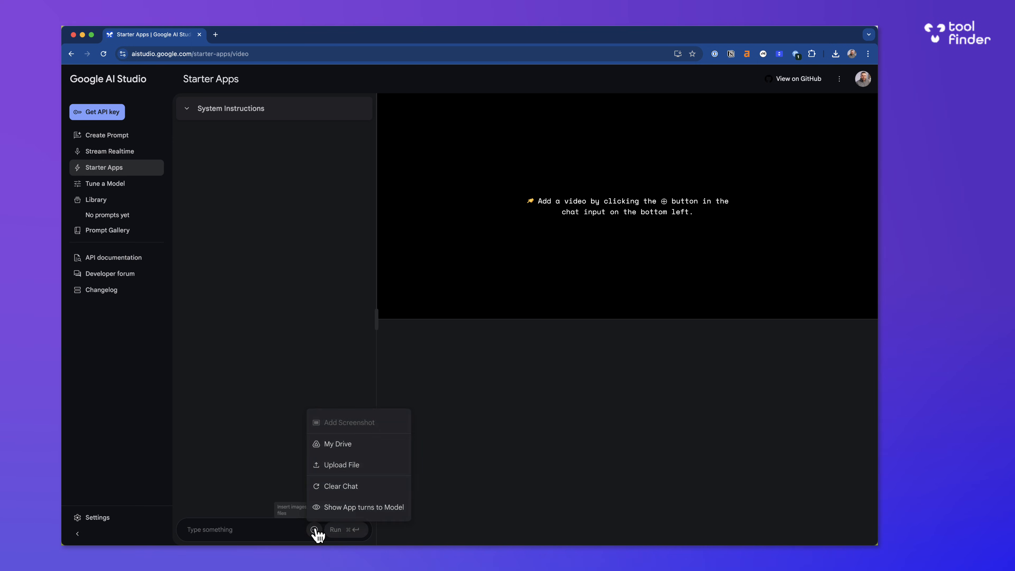
pyautogui.moveTo(339, 442)
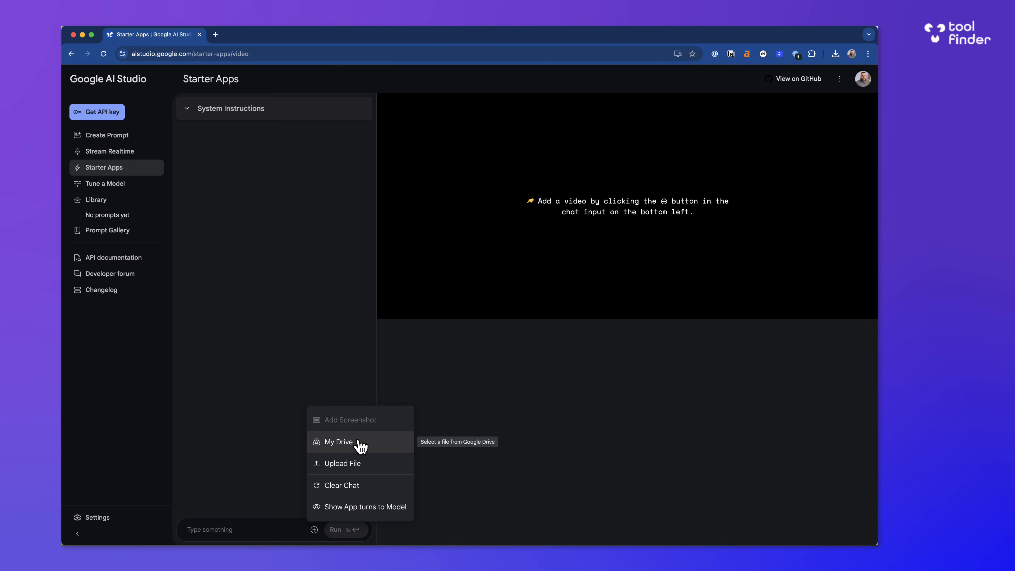
pyautogui.click(340, 442)
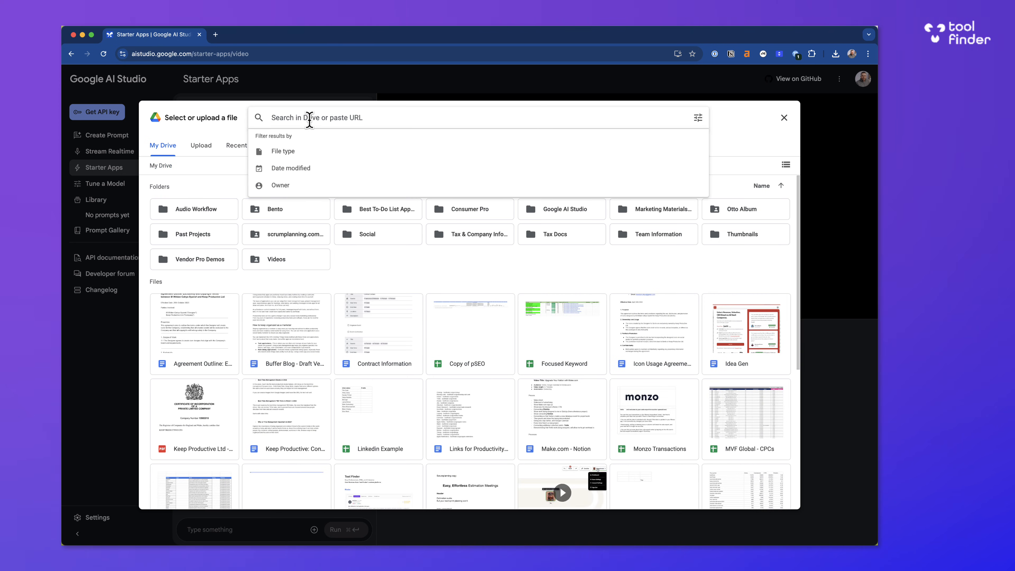
pyautogui.write('sb')
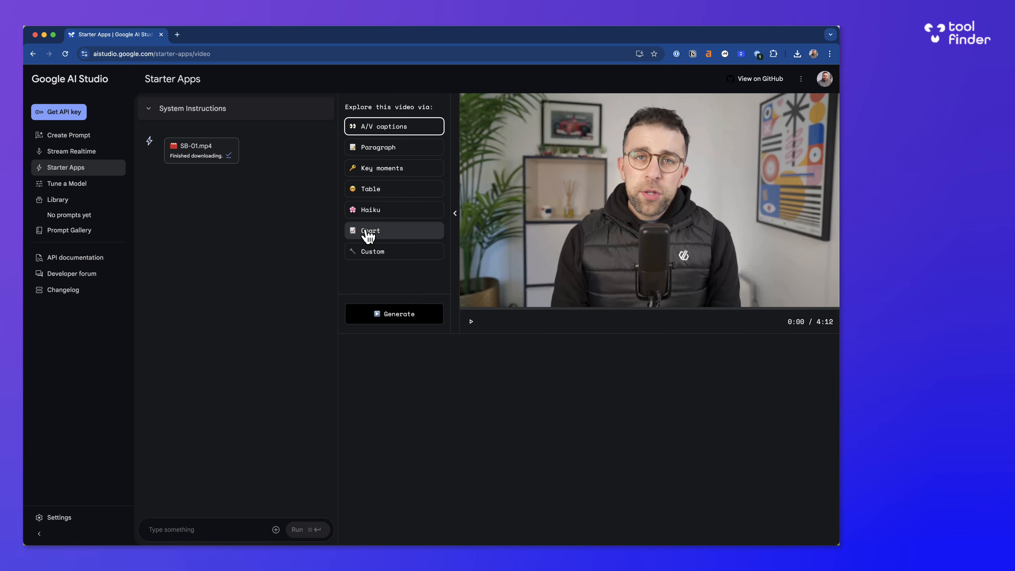
pyautogui.moveTo(331, 180)
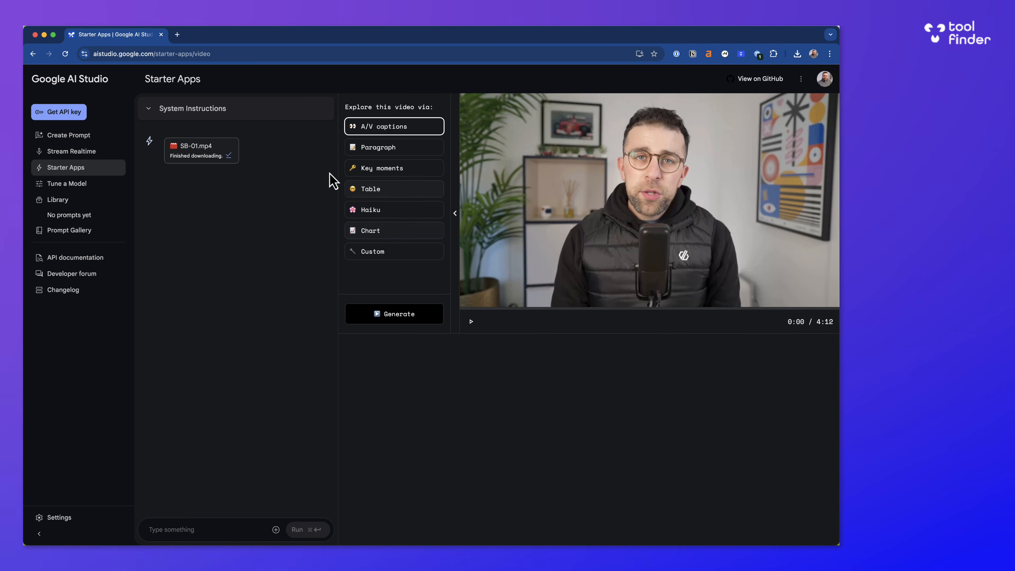
pyautogui.moveTo(398, 171)
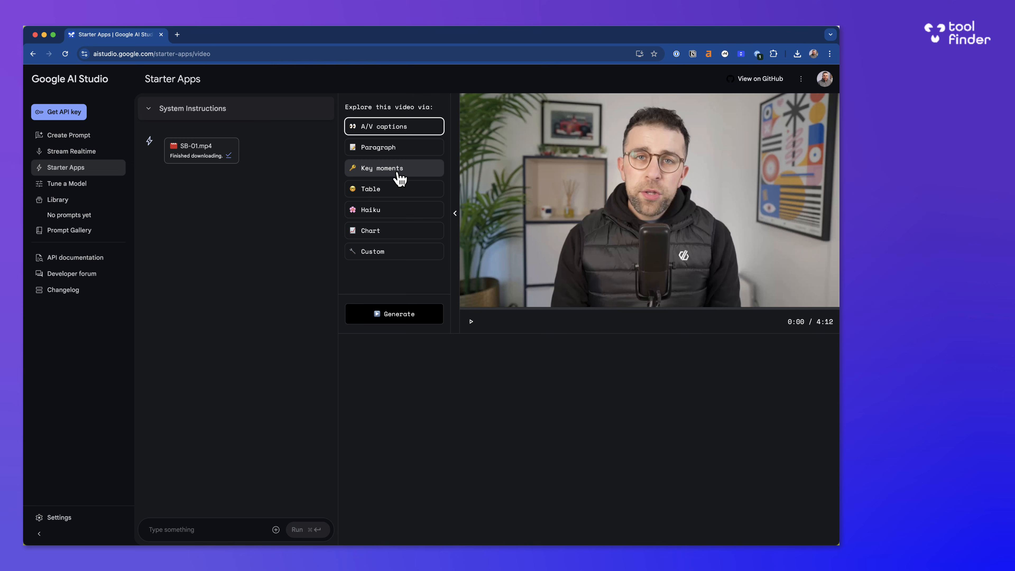
# Request key moments with timestamps, then ask to narrow them to 10 one-word timestamps.
pyautogui.click(380, 168)
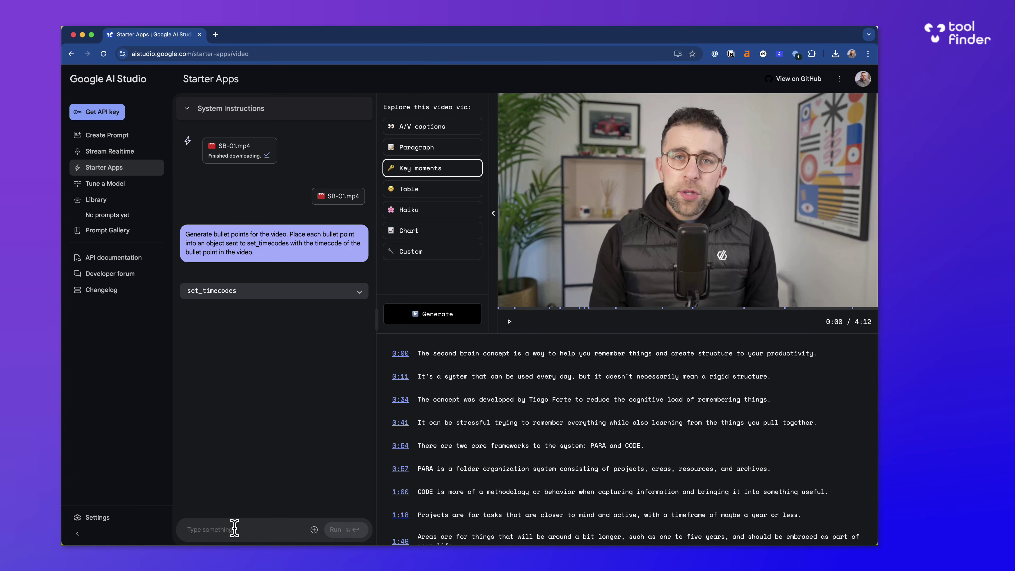
pyautogui.click(432, 315)
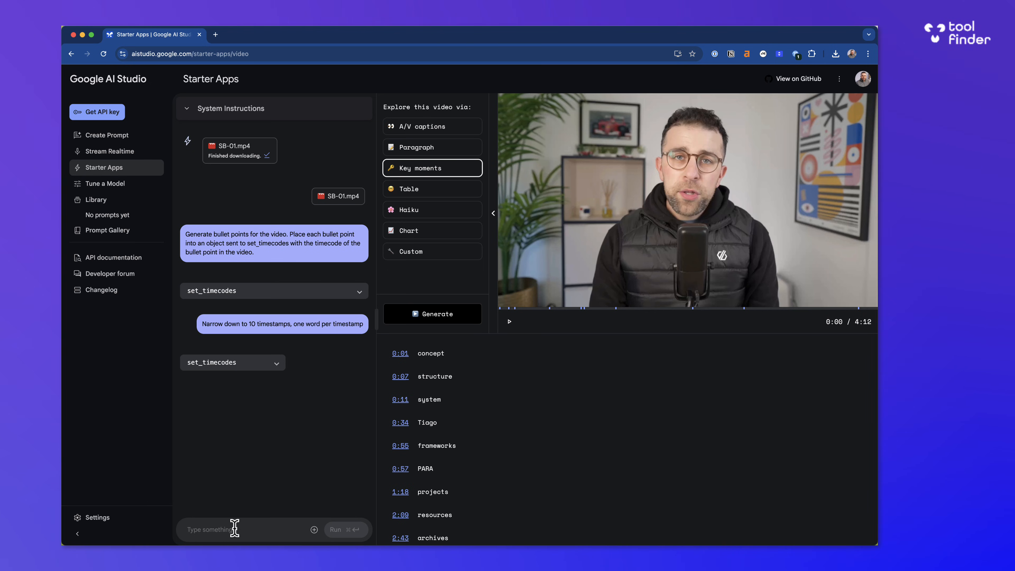
pyautogui.moveTo(314, 529)
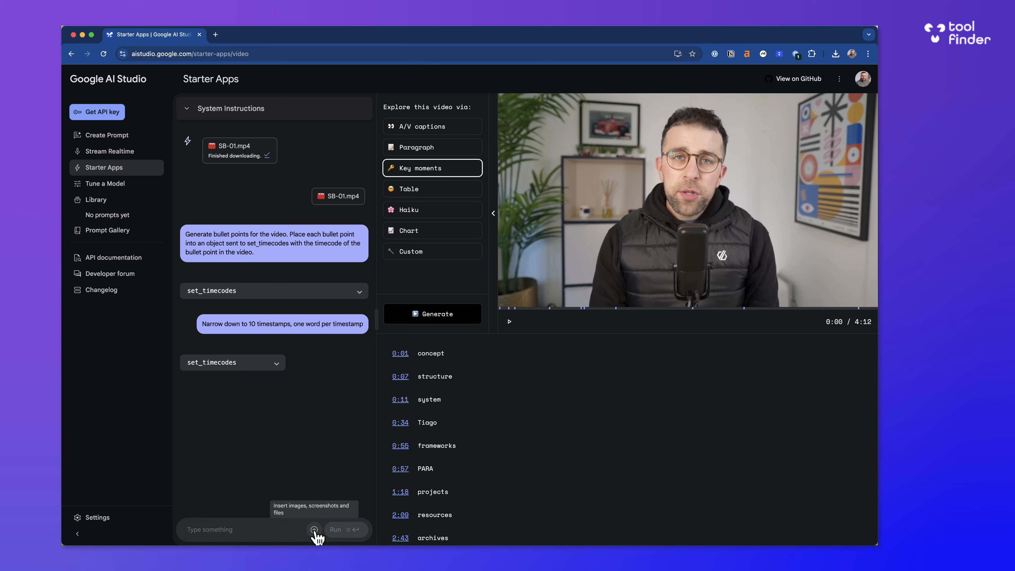
pyautogui.click(314, 530)
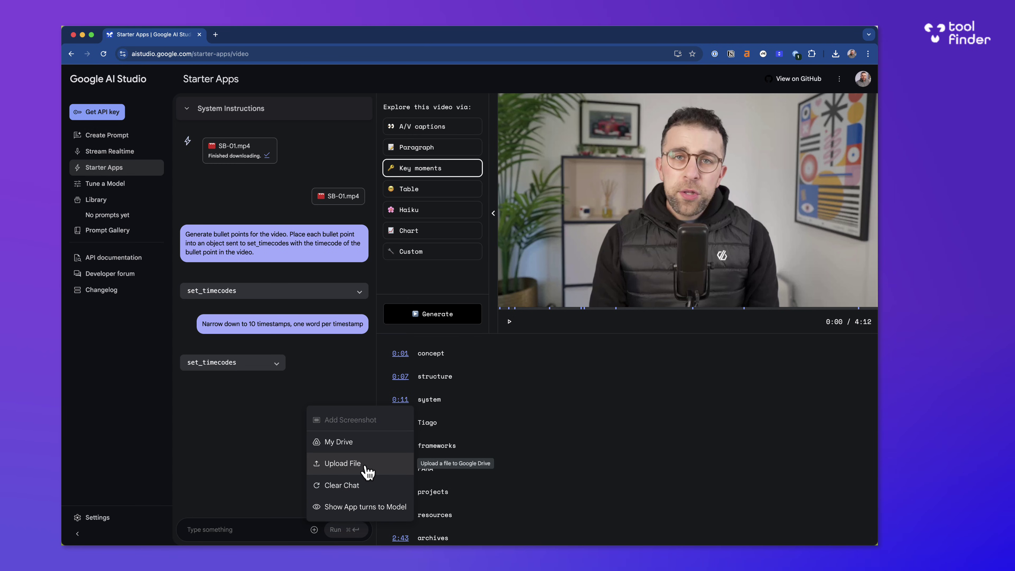
pyautogui.moveTo(338, 441)
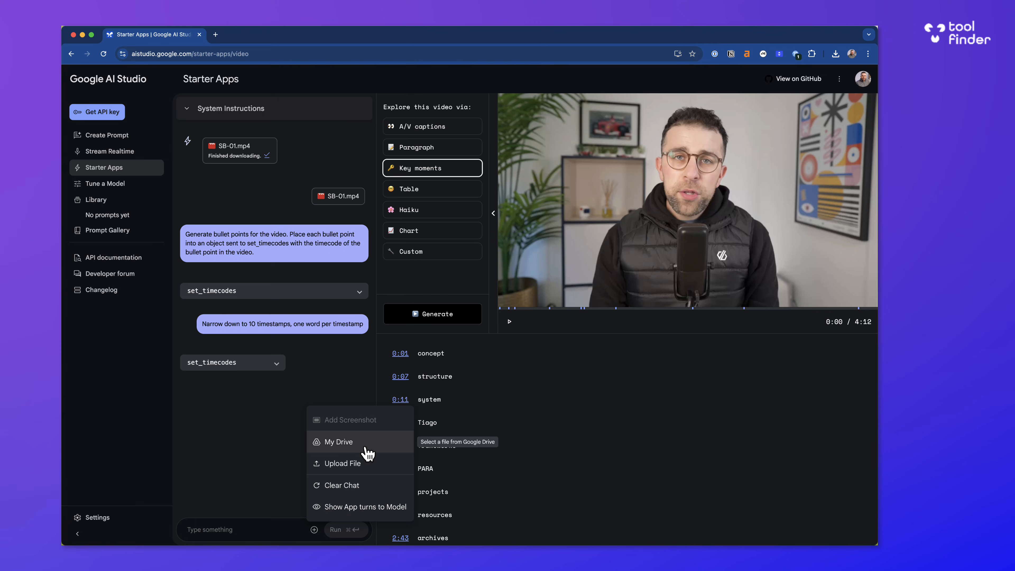
pyautogui.moveTo(432, 196)
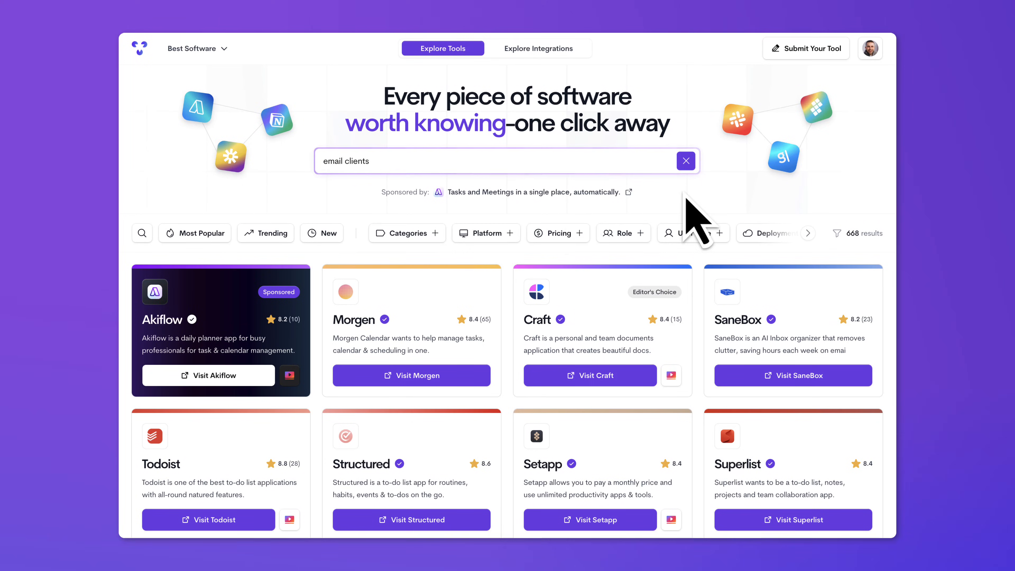
# Filter by category and search Tool Finder for 'shared inbox software', getting 13 results.
pyautogui.click(407, 234)
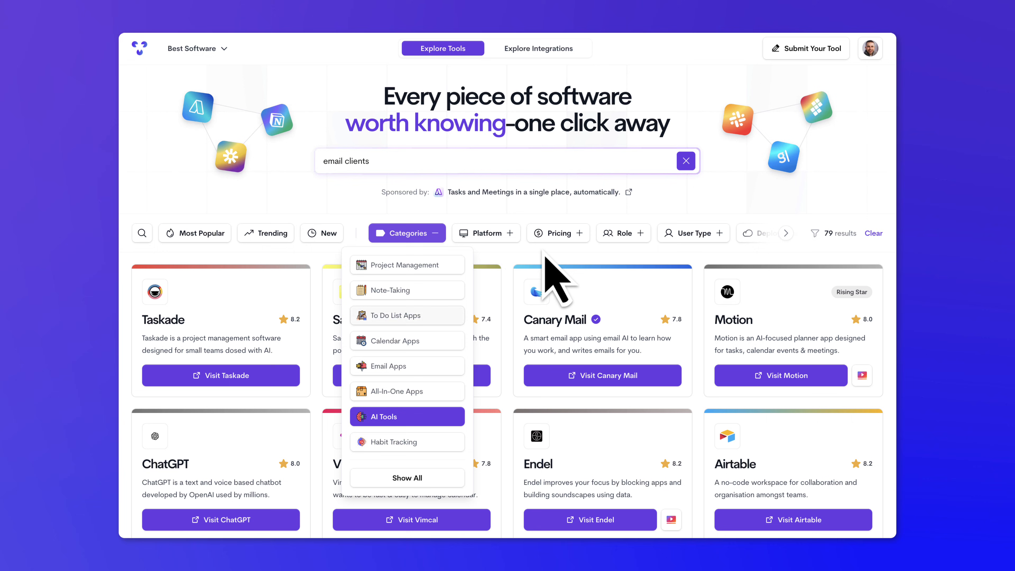
pyautogui.scroll(-3)
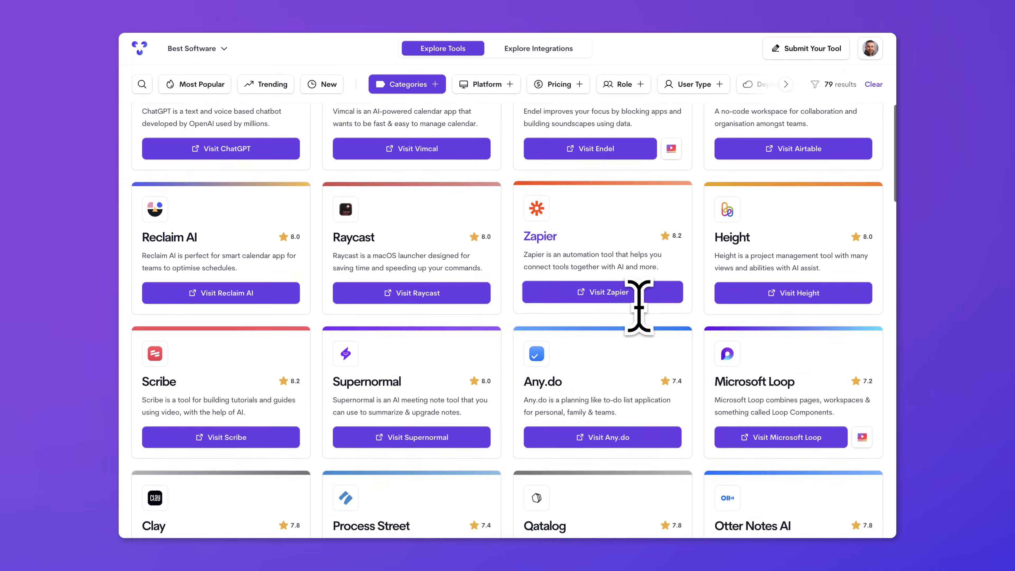
pyautogui.write('shared inbox software')
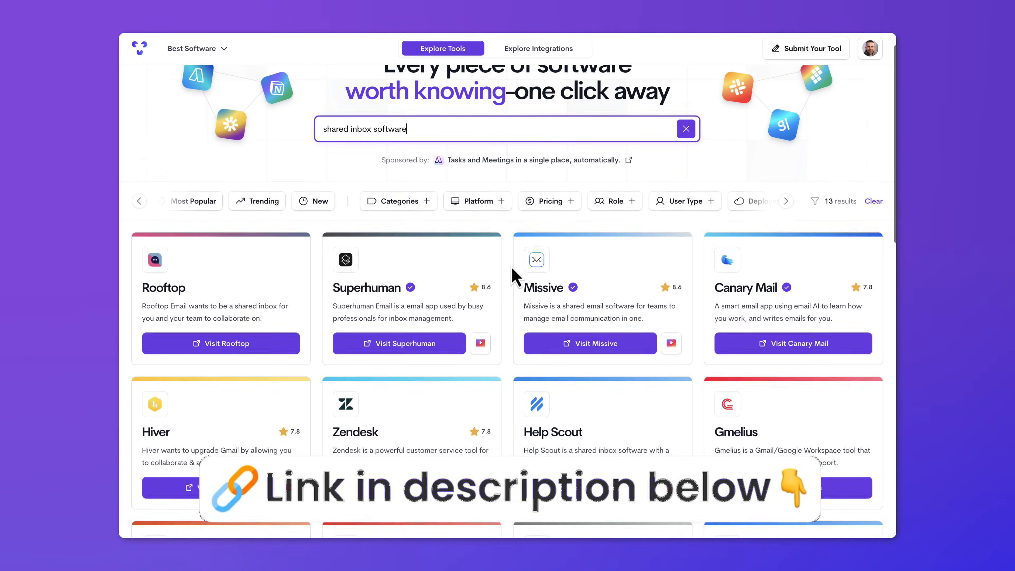